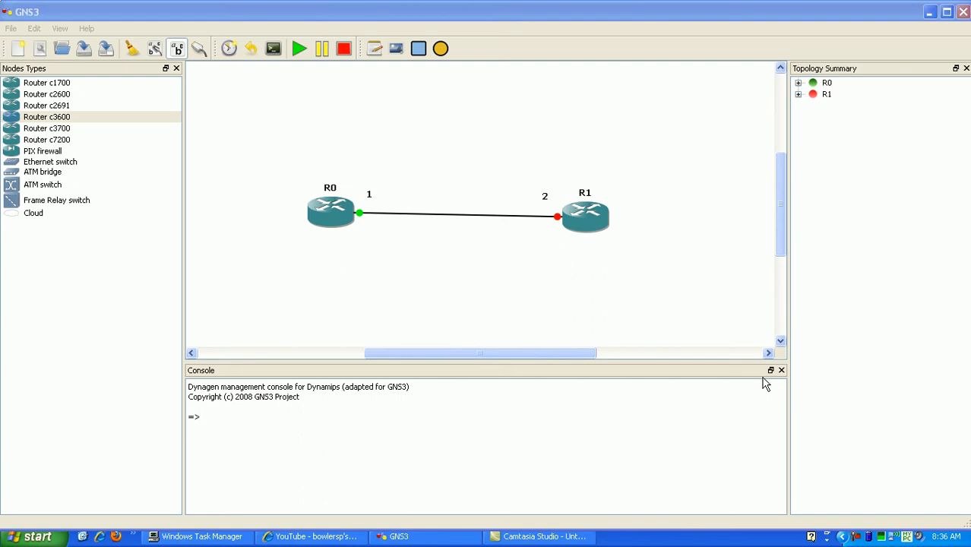
pyautogui.moveTo(681, 271)
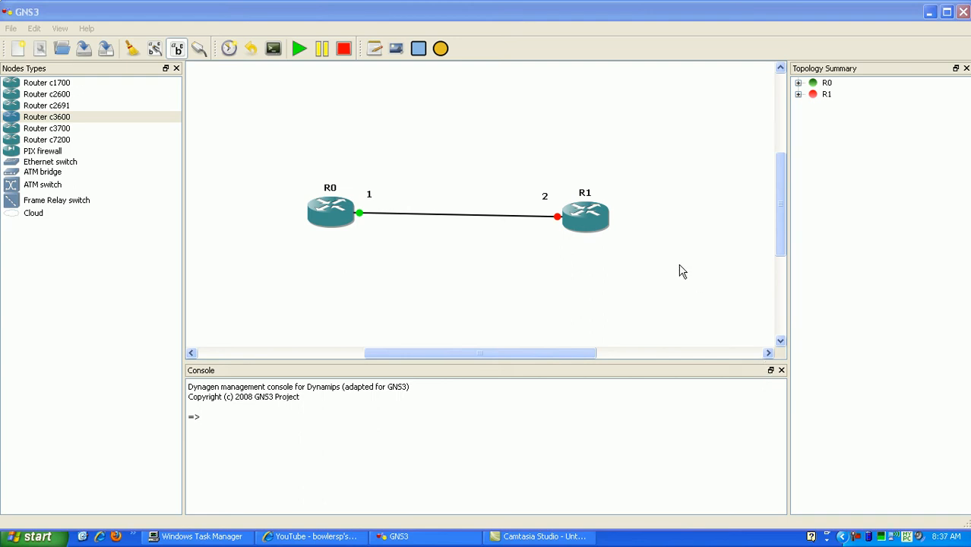
pyautogui.moveTo(642, 246)
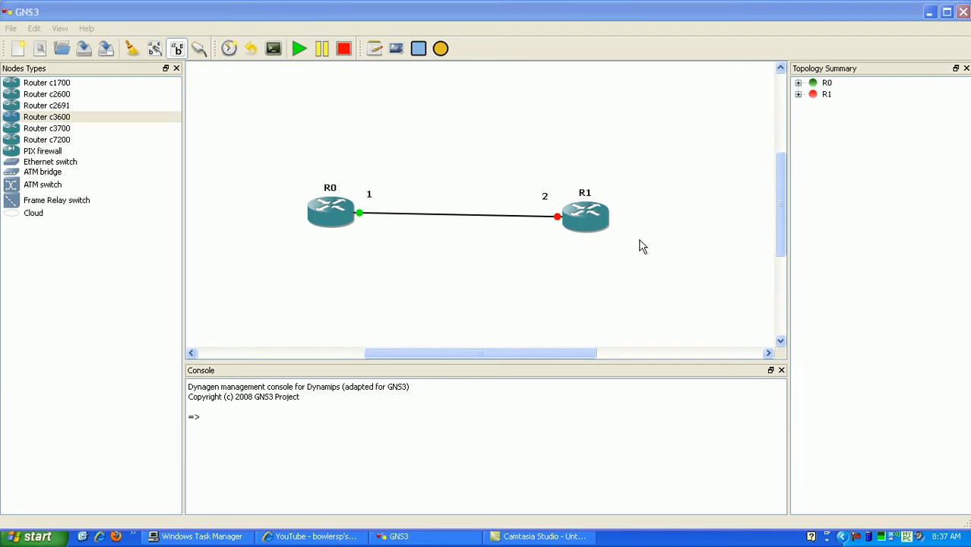
pyautogui.moveTo(549, 213)
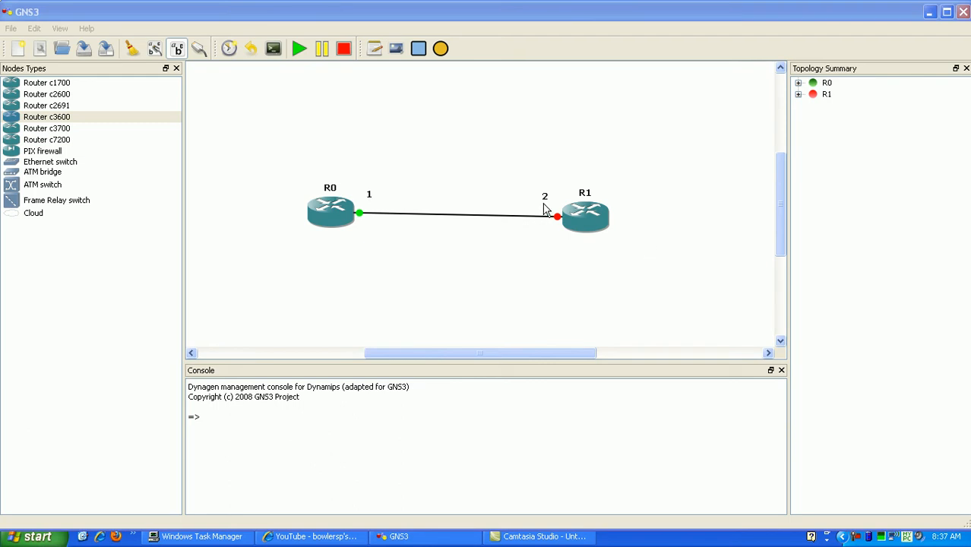
pyautogui.moveTo(500, 195)
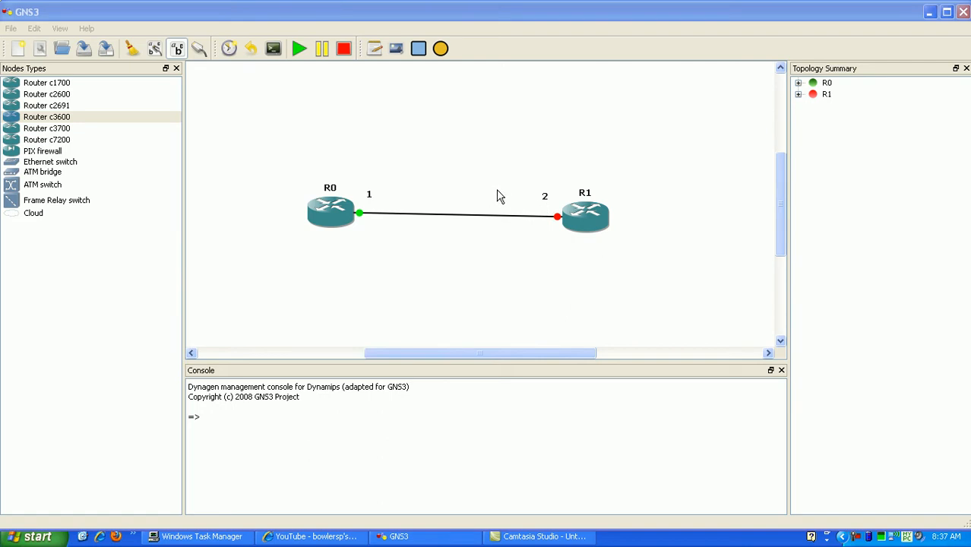
pyautogui.moveTo(459, 186)
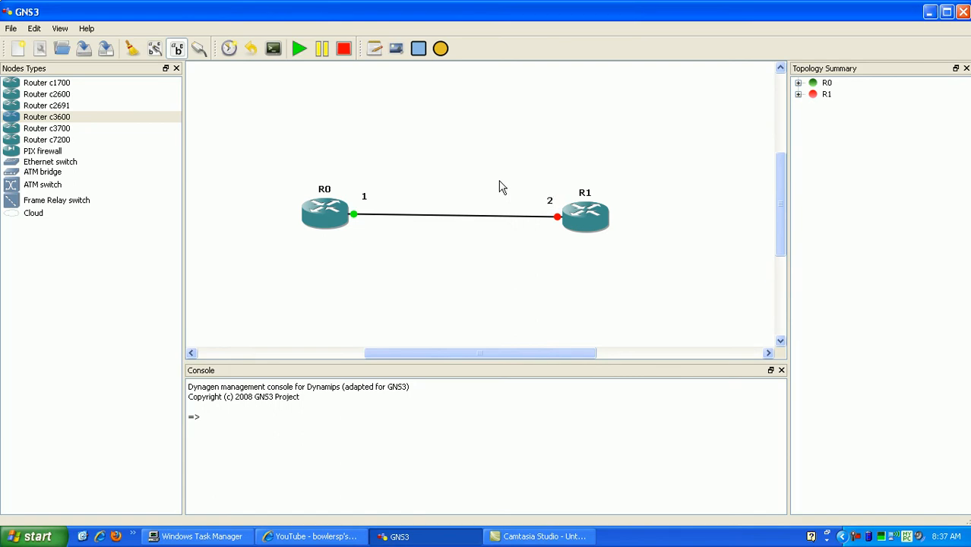
pyautogui.moveTo(464, 139)
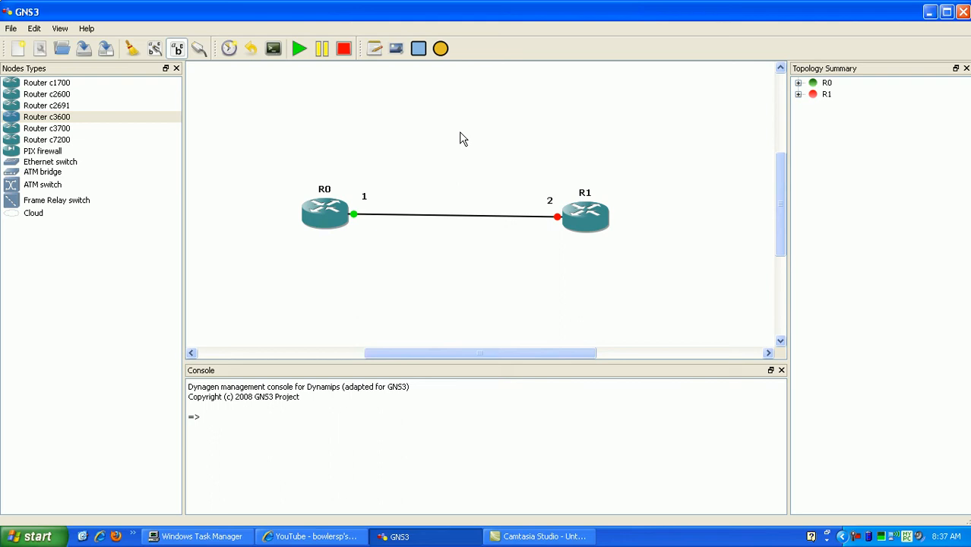
pyautogui.moveTo(466, 133)
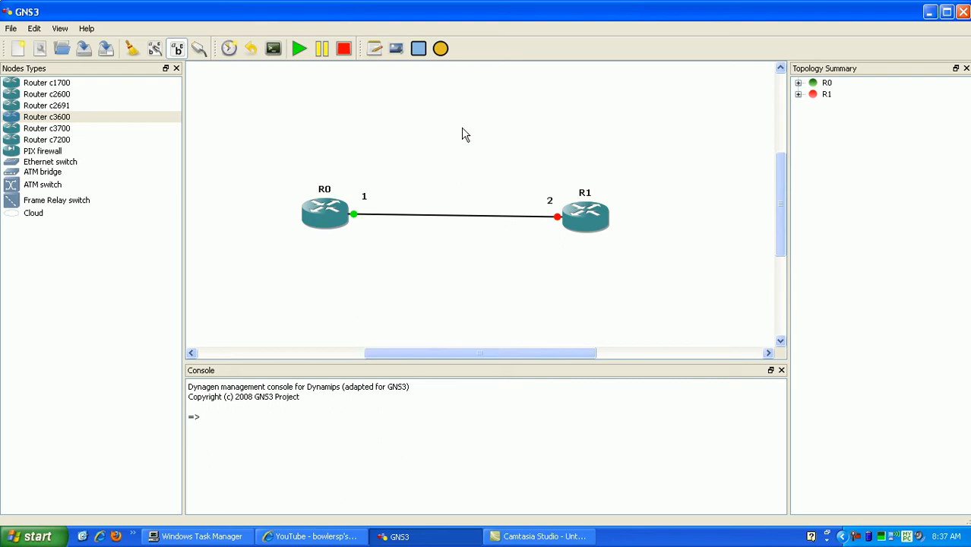
pyautogui.moveTo(435, 149)
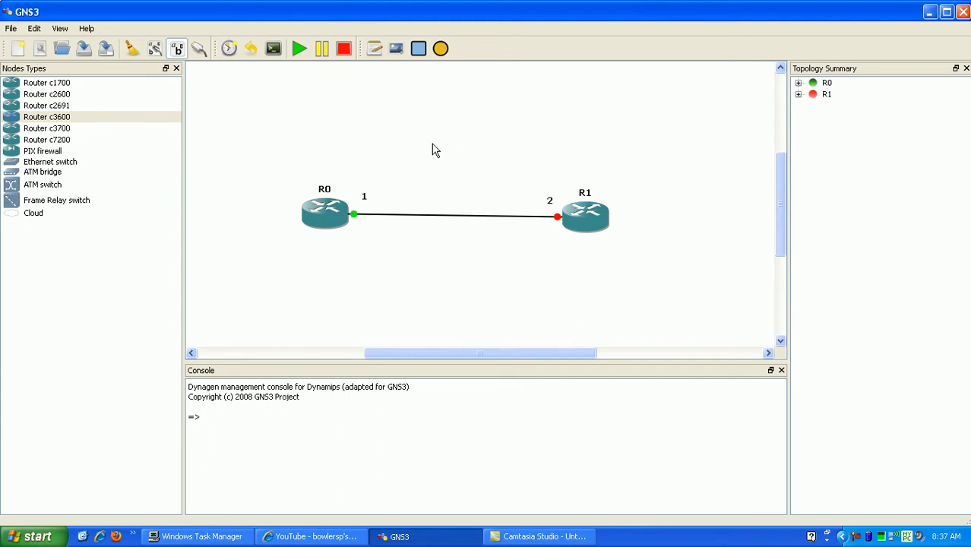
pyautogui.moveTo(380, 97)
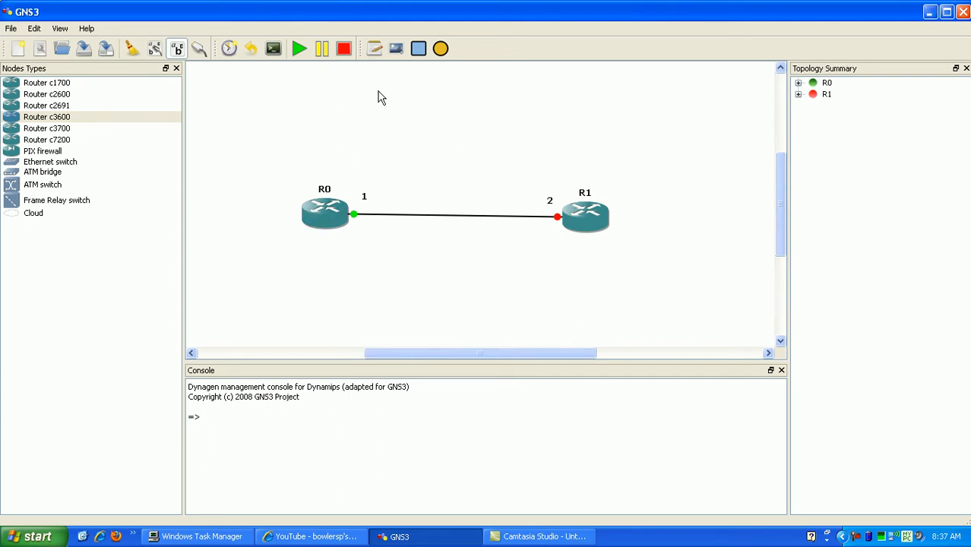
pyautogui.moveTo(259, 84)
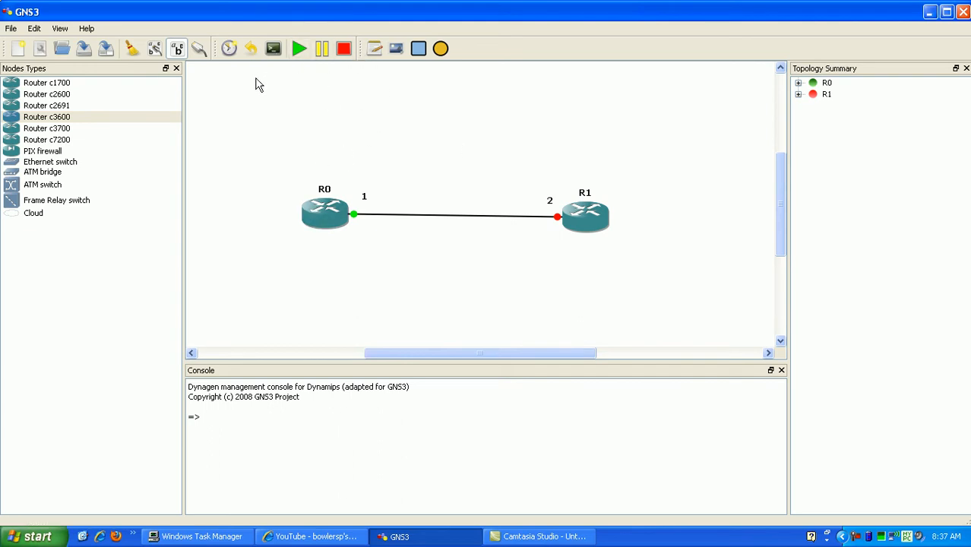
pyautogui.moveTo(316, 103)
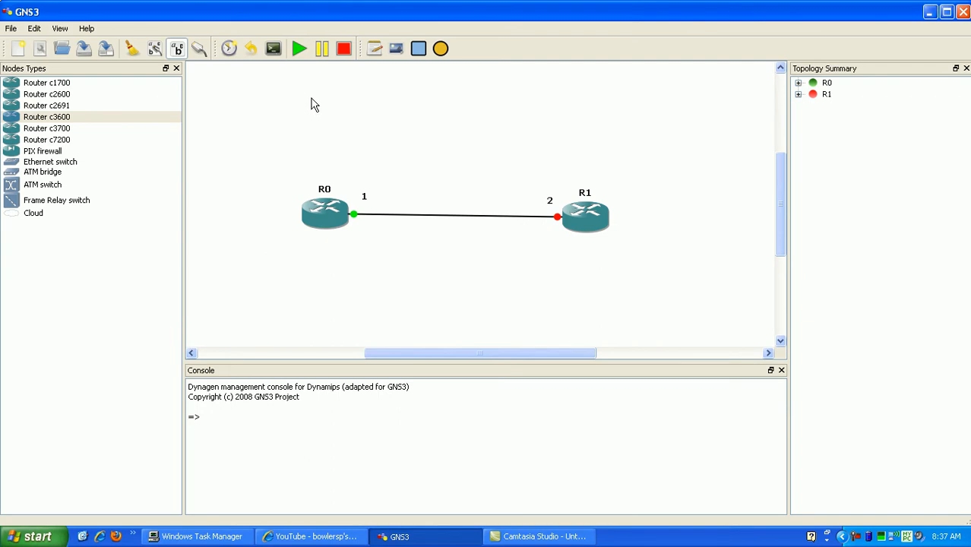
pyautogui.moveTo(480, 228)
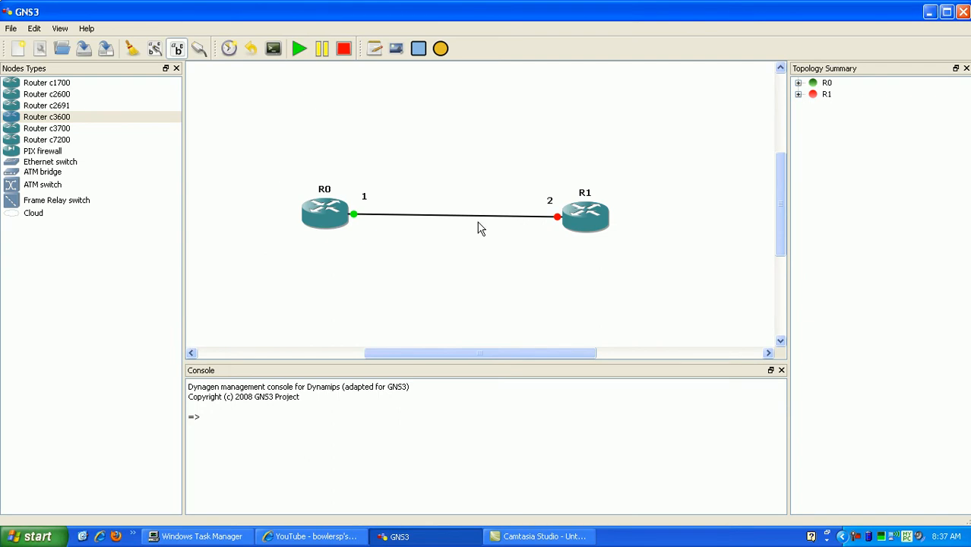
pyautogui.moveTo(450, 186)
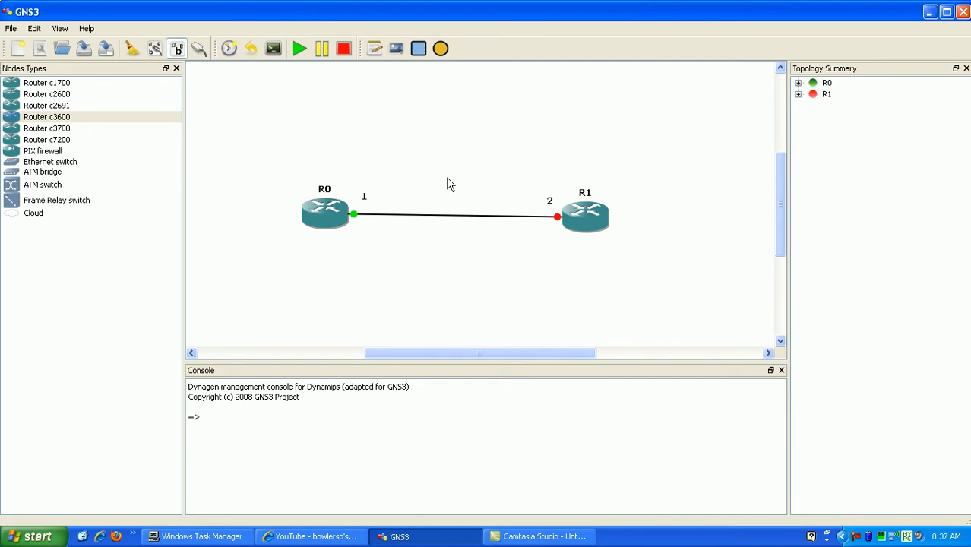
pyautogui.moveTo(388, 199)
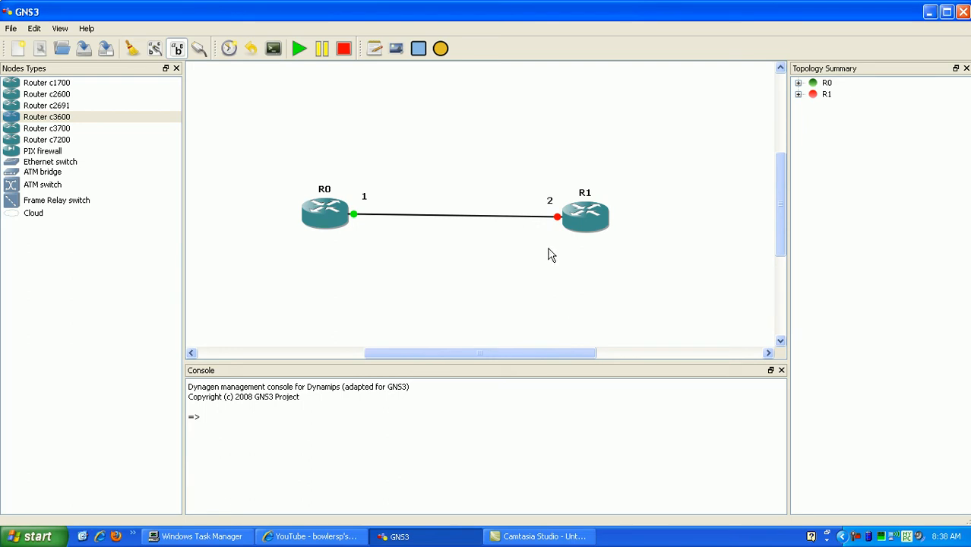
pyautogui.moveTo(571, 192)
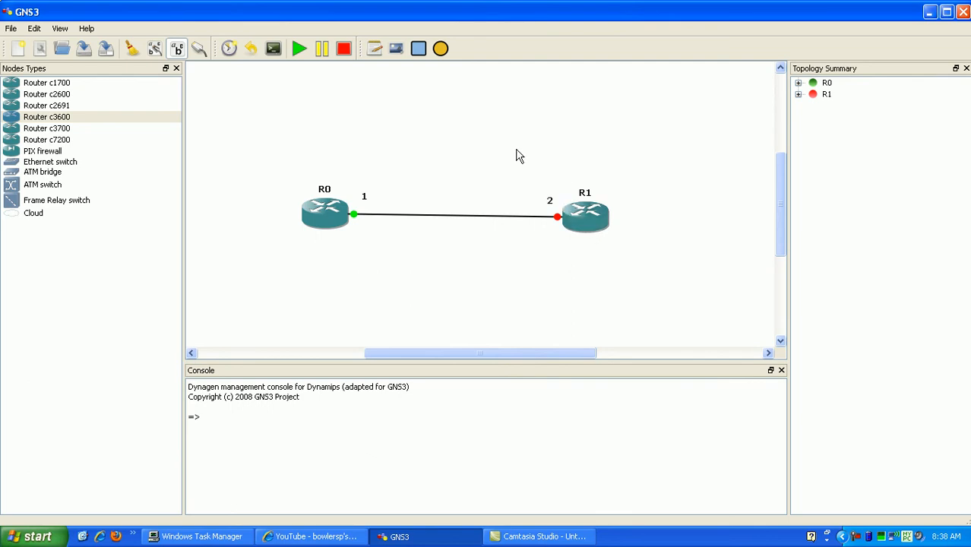
pyautogui.moveTo(544, 181)
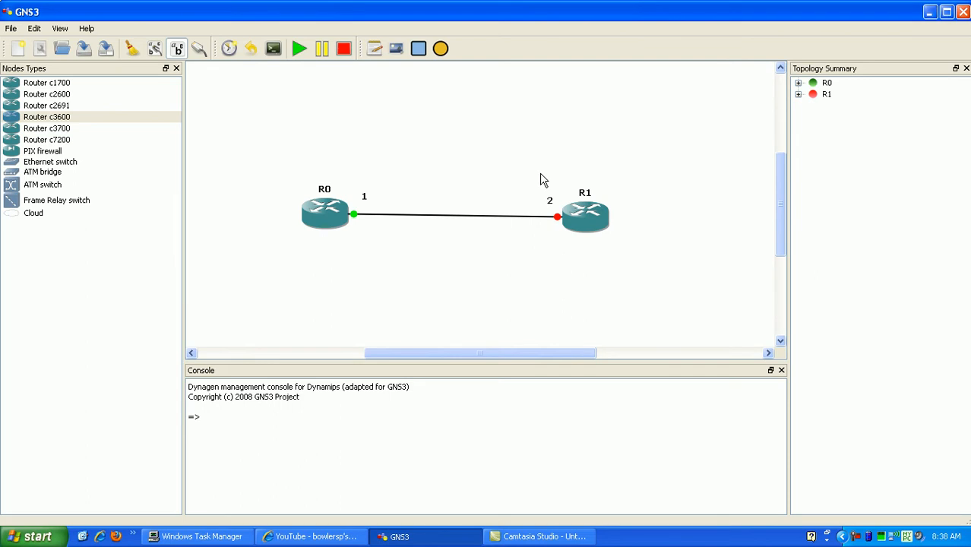
pyautogui.moveTo(514, 187)
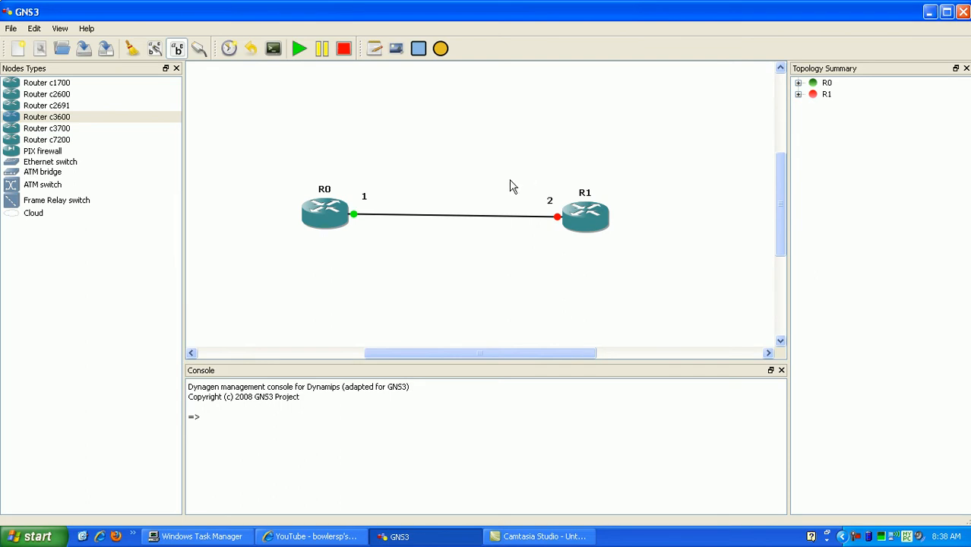
pyautogui.moveTo(577, 169)
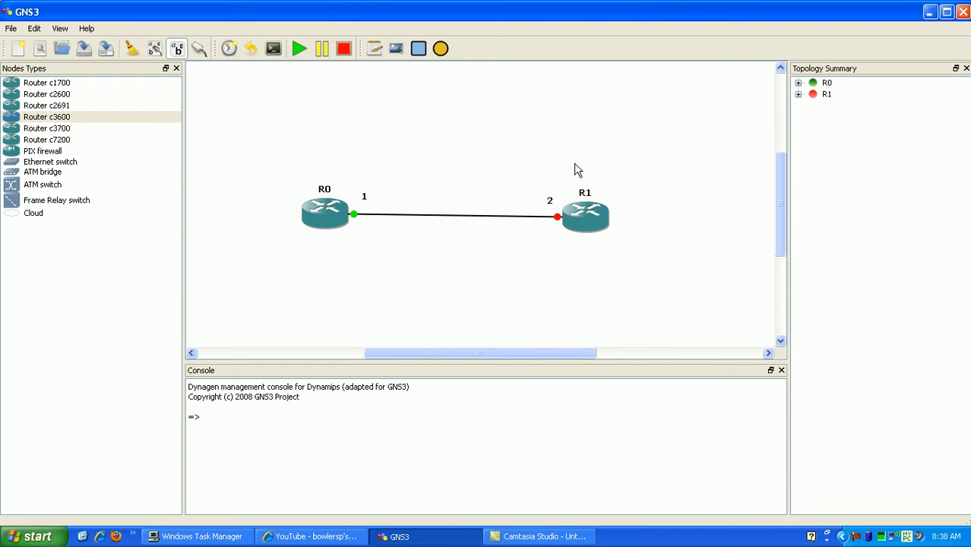
pyautogui.moveTo(557, 220)
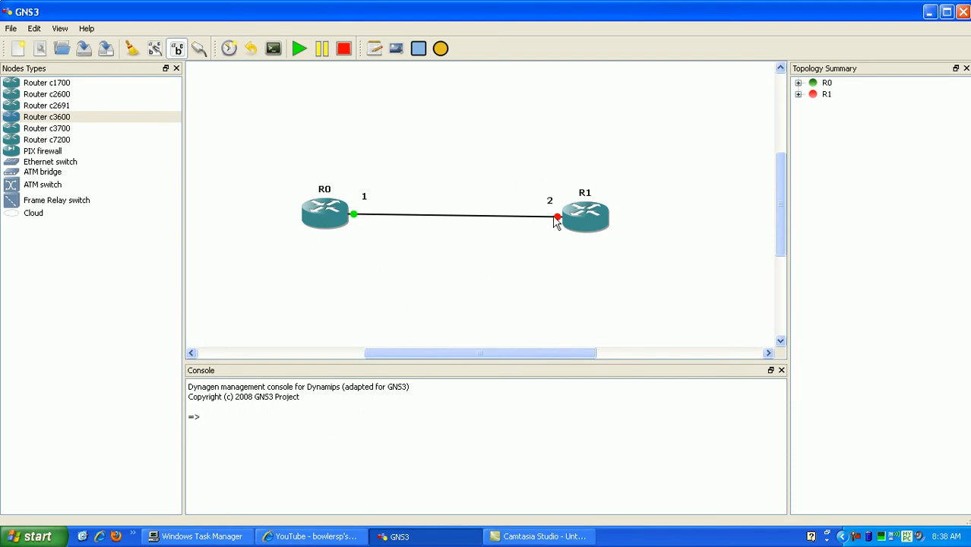
pyautogui.moveTo(562, 235)
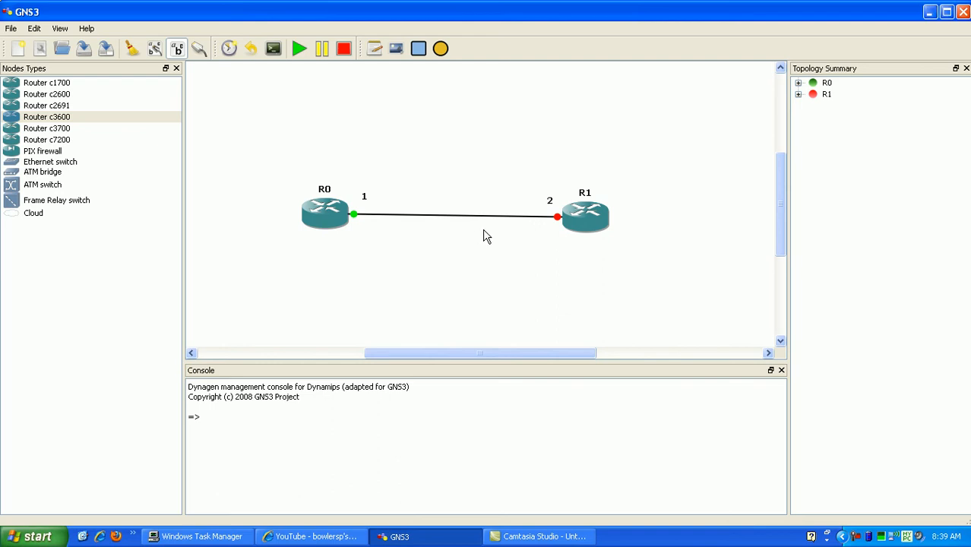
pyautogui.moveTo(410, 198)
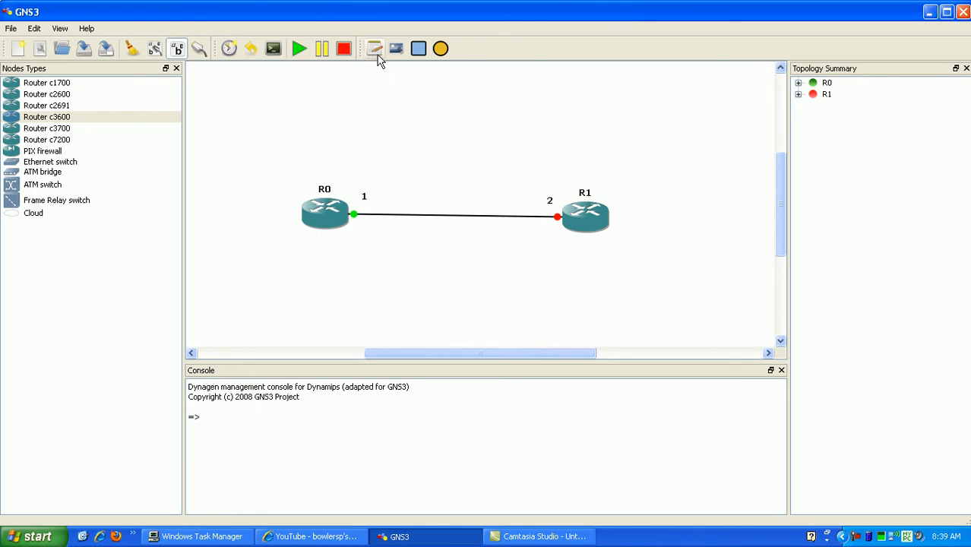
pyautogui.moveTo(374, 53)
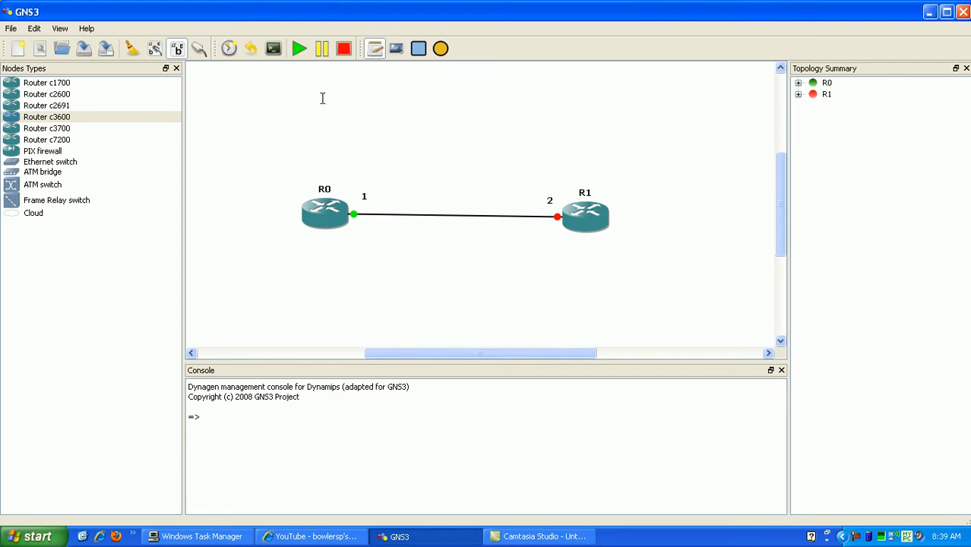
pyautogui.moveTo(265, 115)
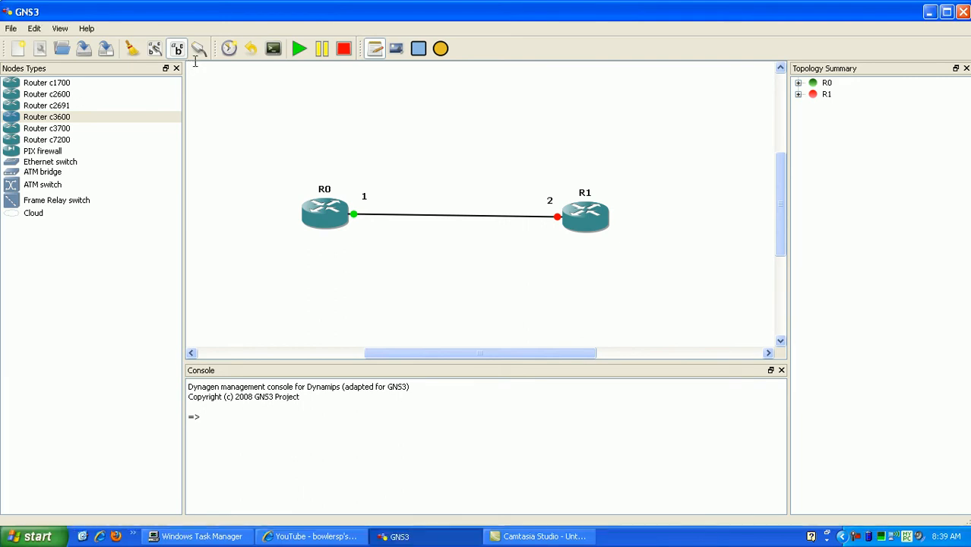
pyautogui.moveTo(292, 116)
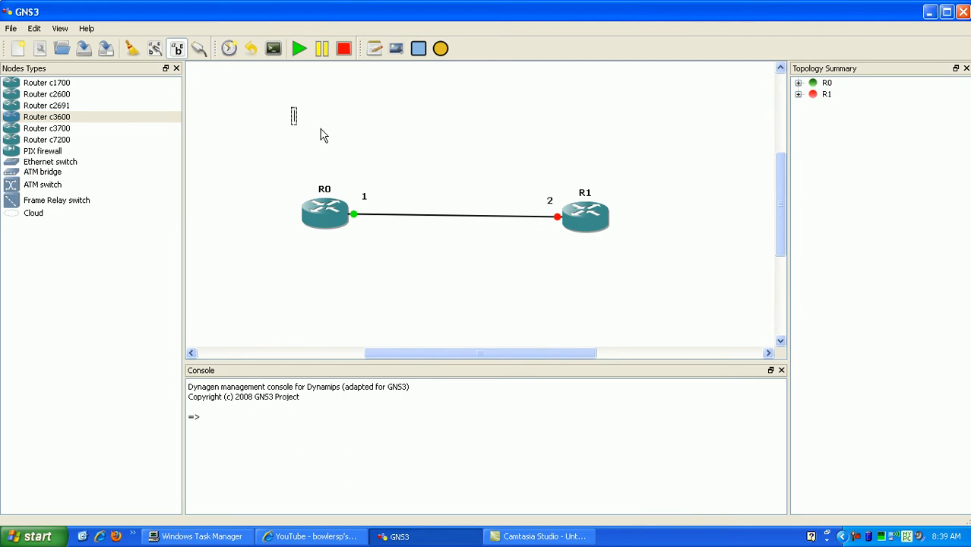
# Step: Enter 2000:0000:0000:0000:0000:0000:0000:000 with a /128 prefix into the note above R0
pyautogui.write('2000')
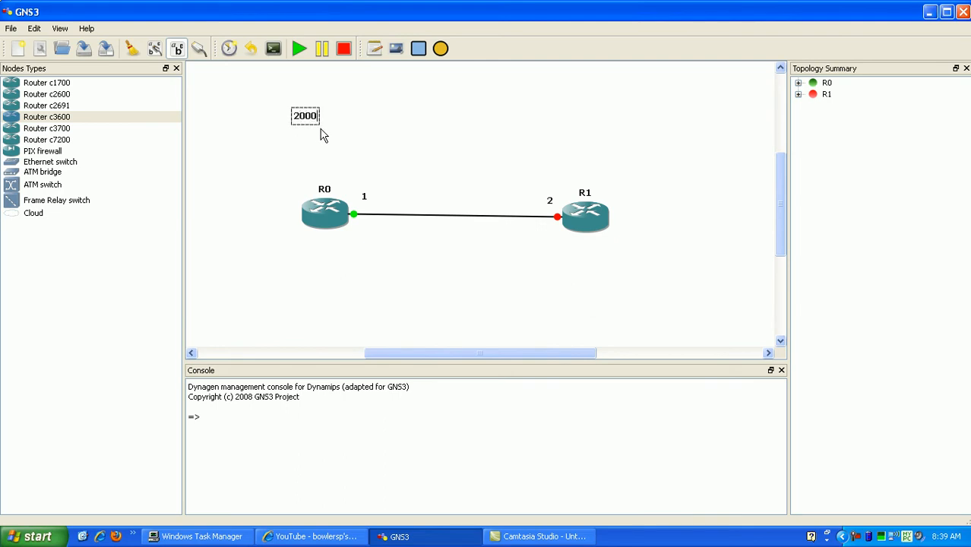
pyautogui.write(':0')
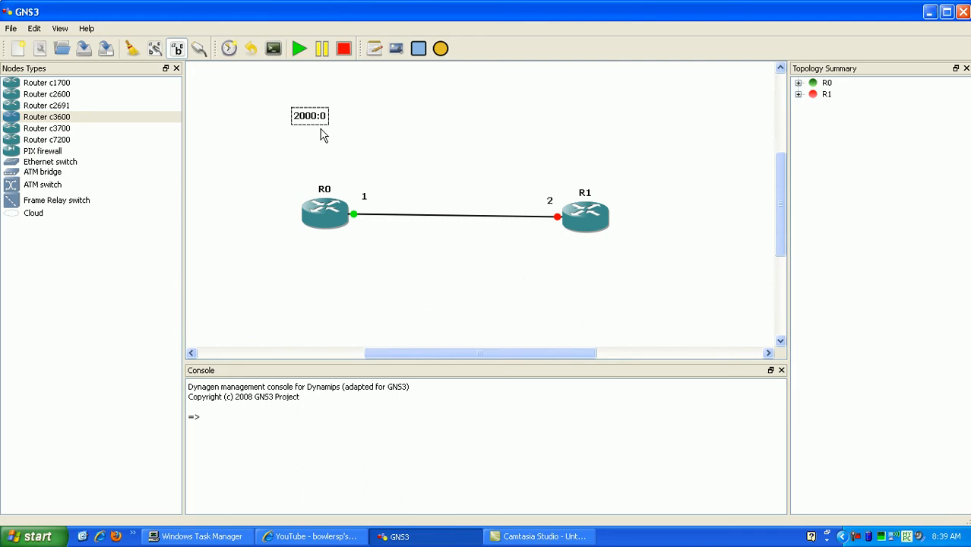
pyautogui.write('0')
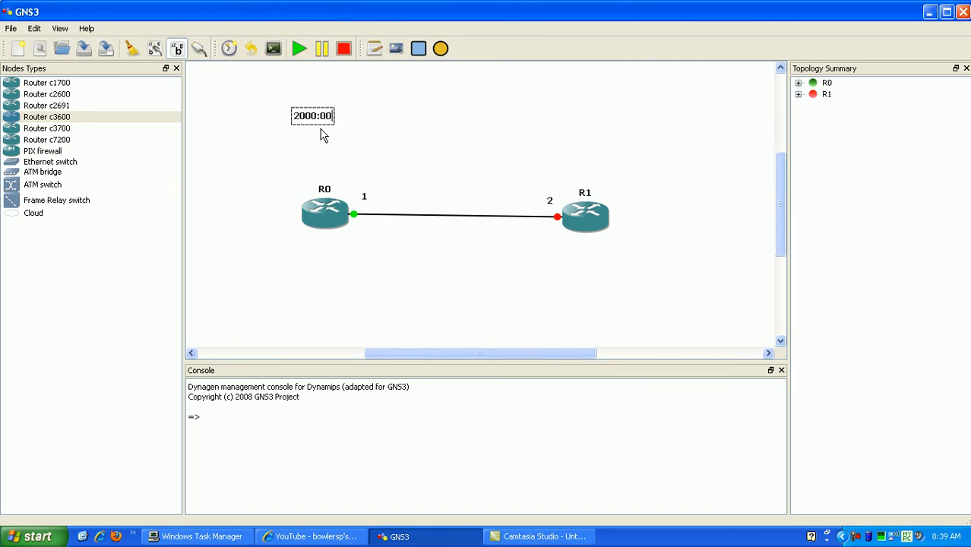
pyautogui.write('00:0000')
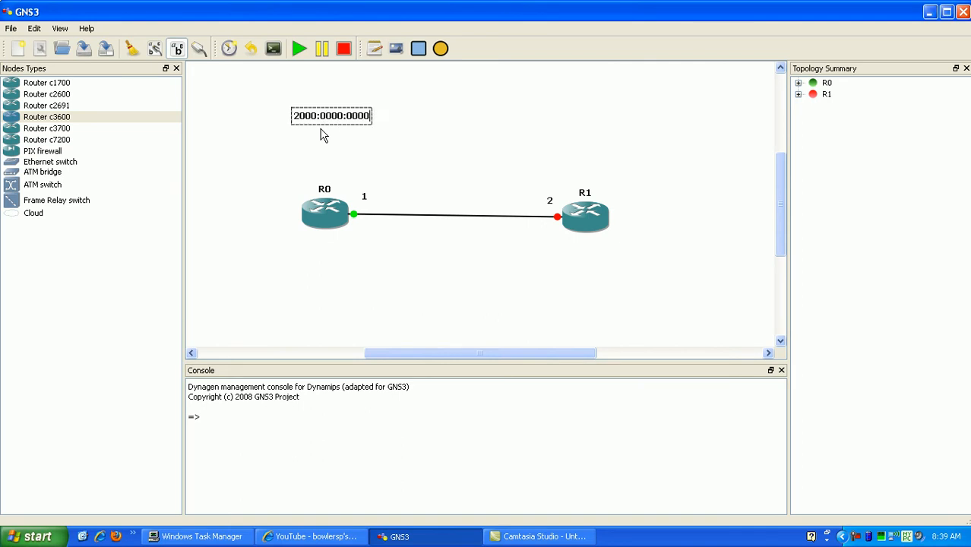
pyautogui.write('0000:')
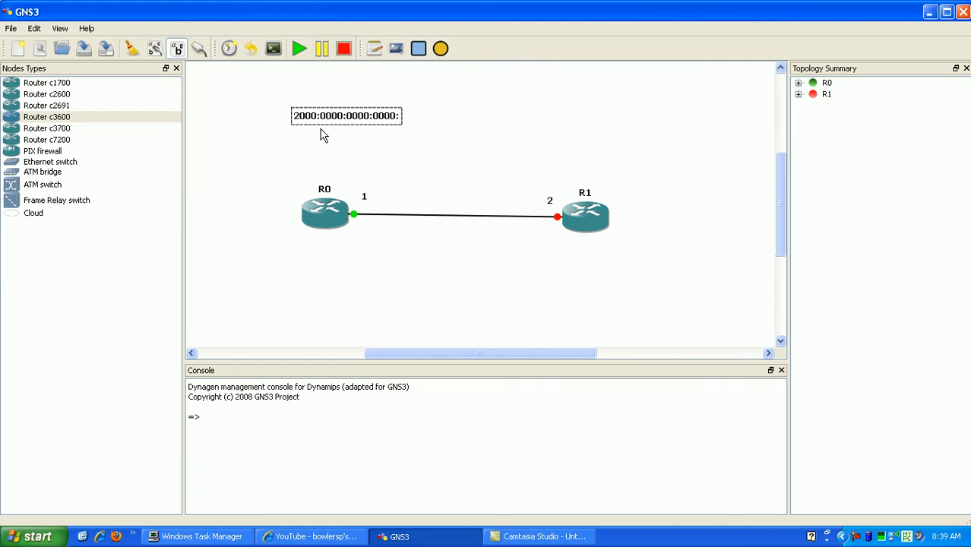
pyautogui.write('0000:0000:000')
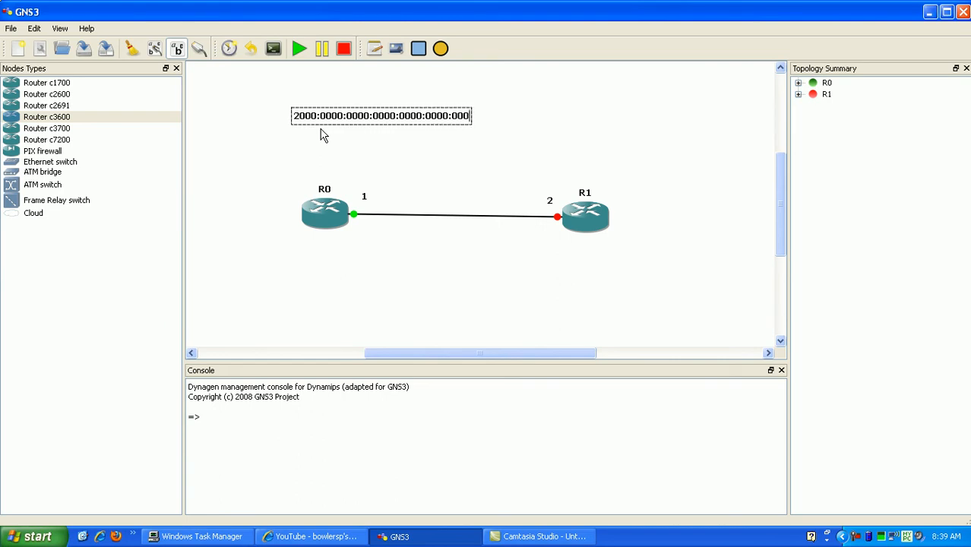
pyautogui.write('/ 128')
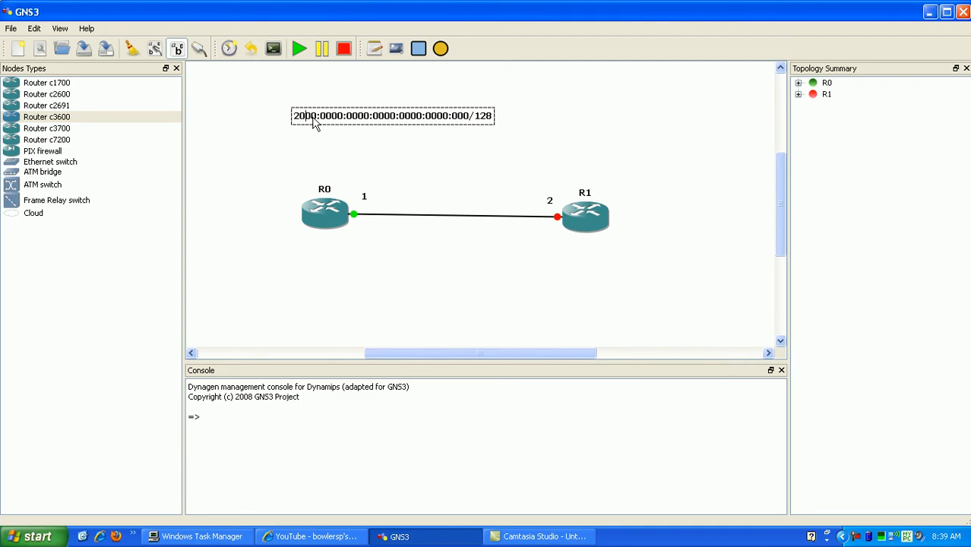
# Step: Erase the old address in the note and retype it as 2000:0000:...:0001/128
pyautogui.doubleClick(297, 115)
pyautogui.write('0:0000')
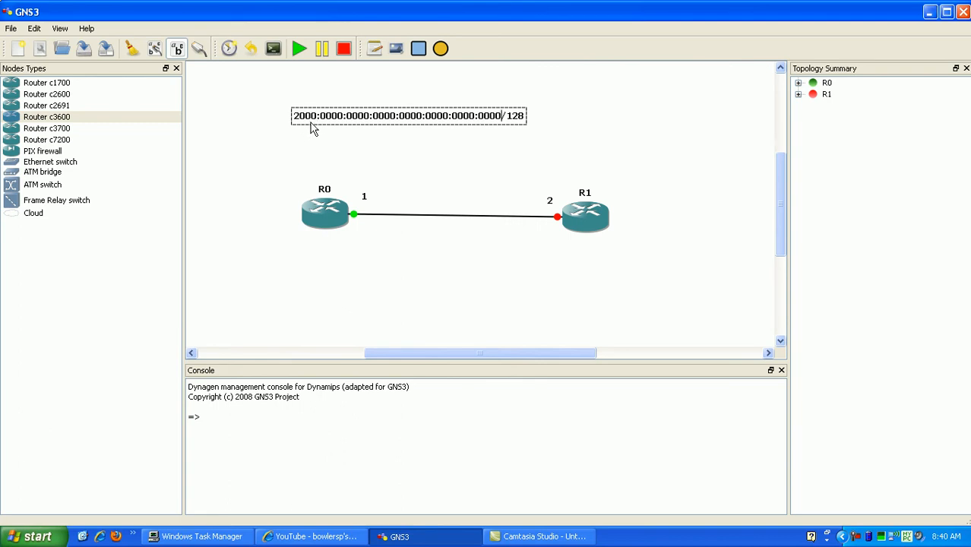
pyautogui.moveTo(387, 125)
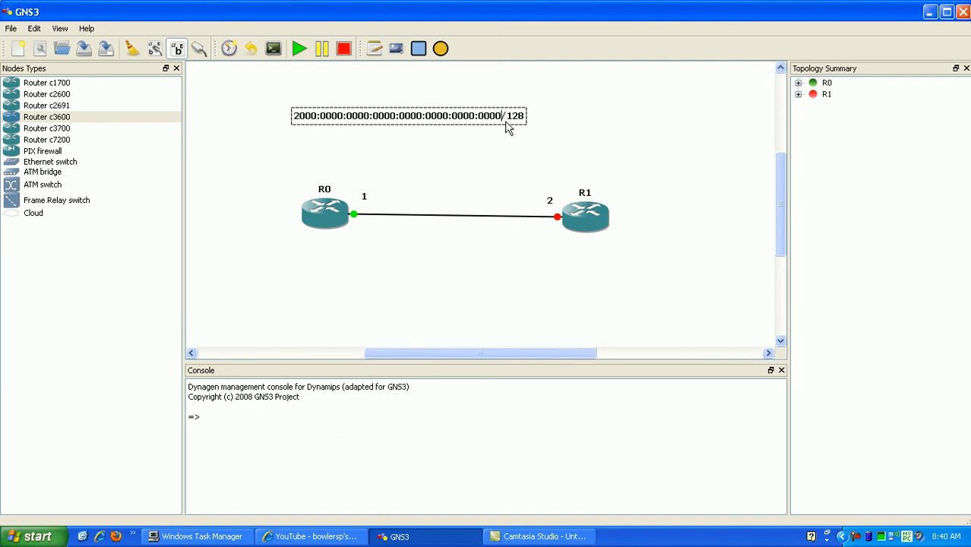
pyautogui.moveTo(435, 142)
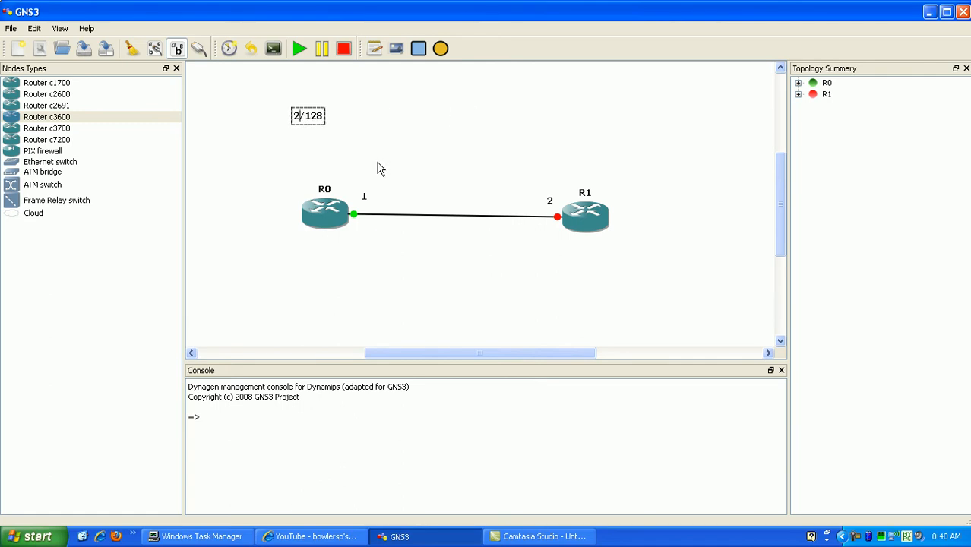
pyautogui.moveTo(395, 164)
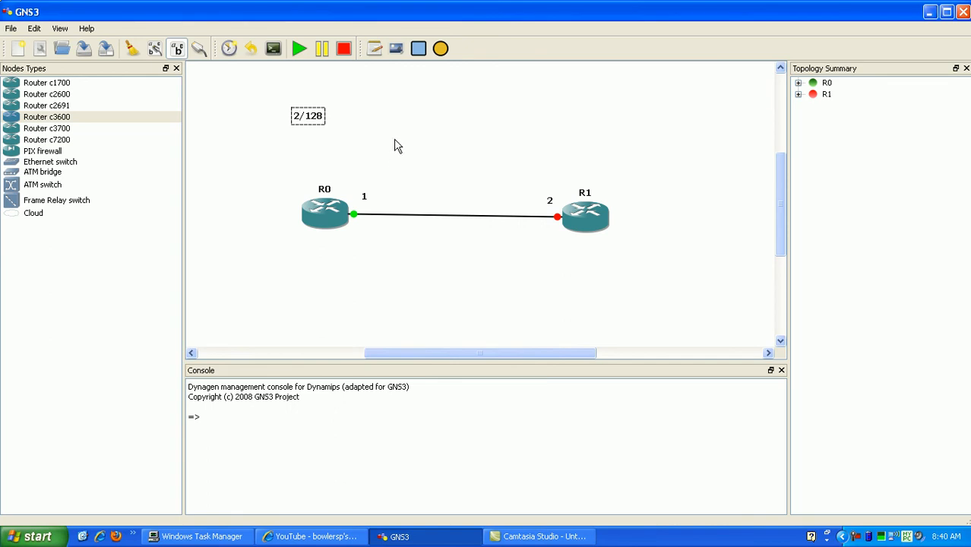
pyautogui.moveTo(401, 140)
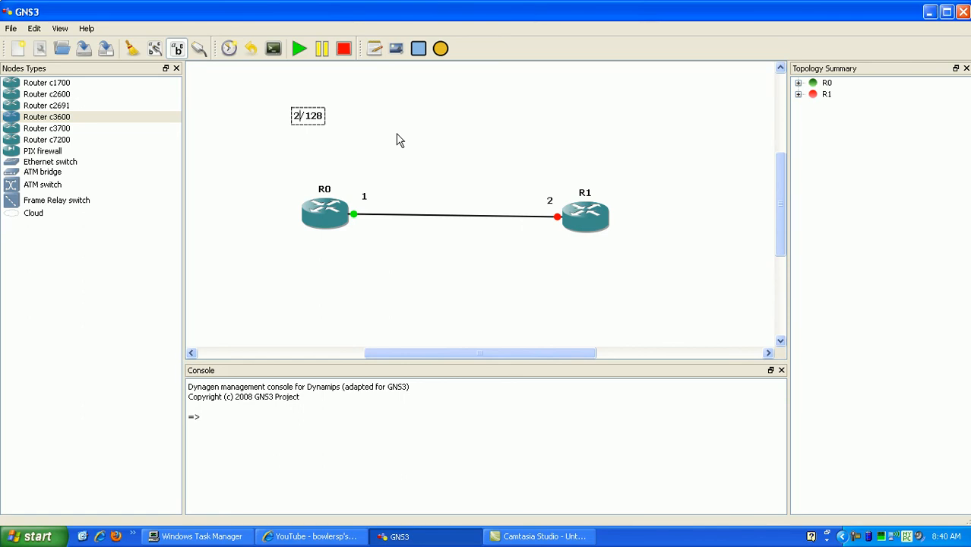
pyautogui.press('Backspace')
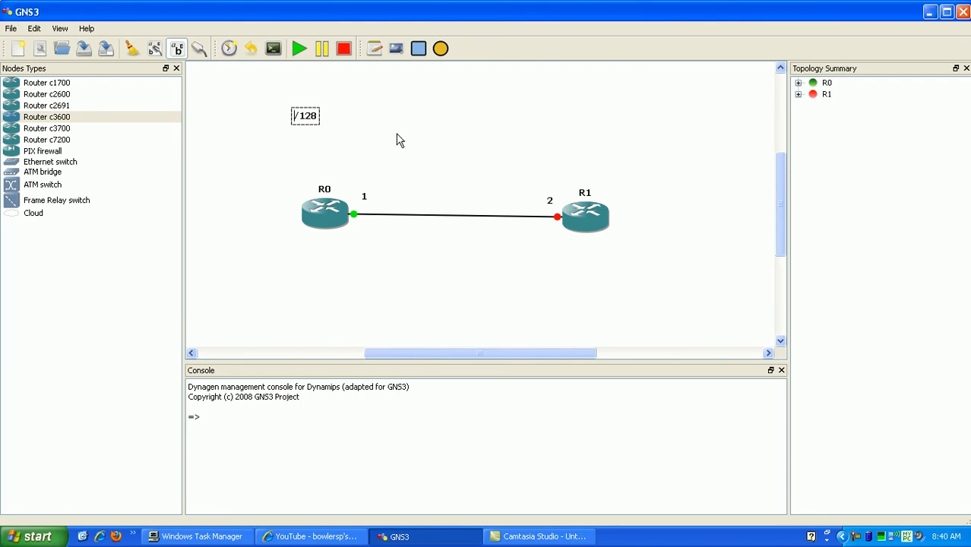
pyautogui.write('2000:0000:0000:0000:0000:0000:0000:0001')
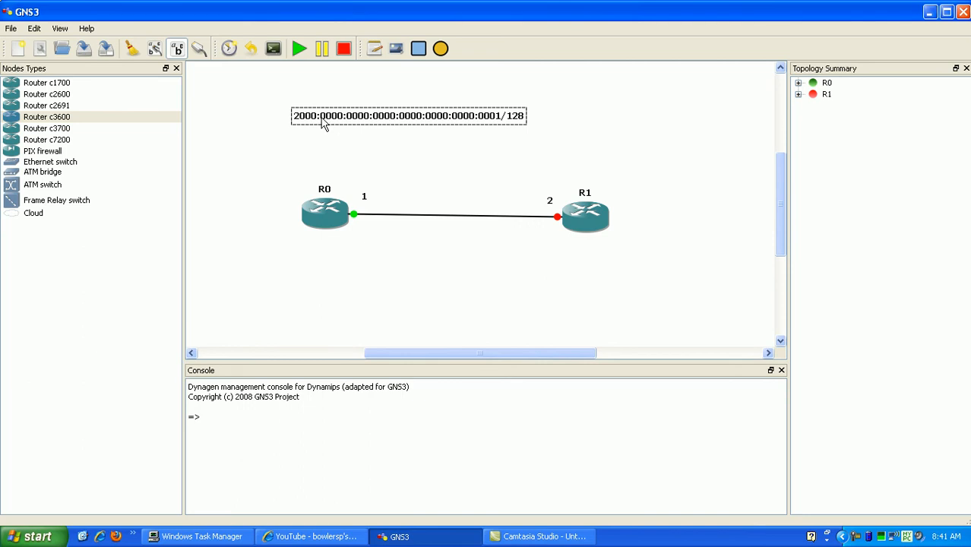
pyautogui.moveTo(301, 97)
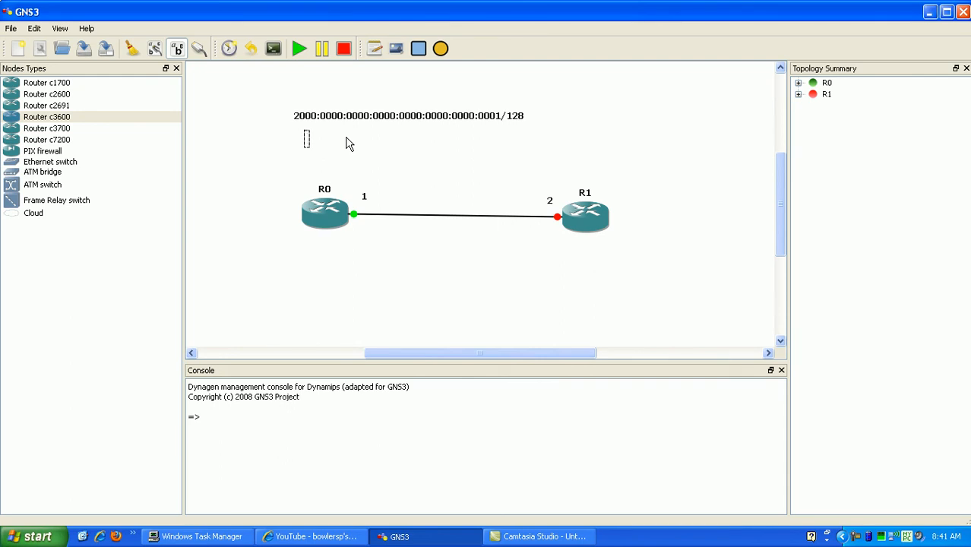
# Step: Write the compressed form 2000::1/128 in a new note below the full address
pyautogui.write('2000:')
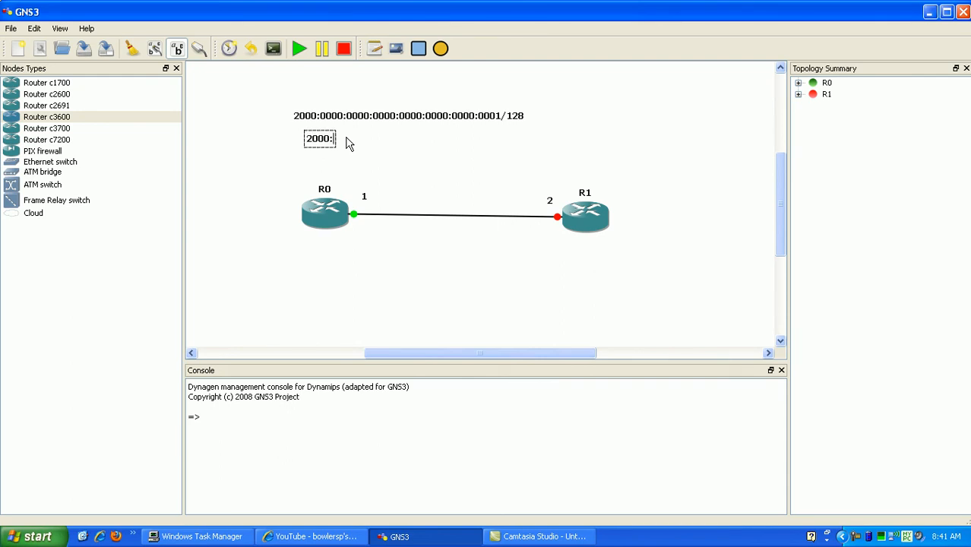
pyautogui.write(':')
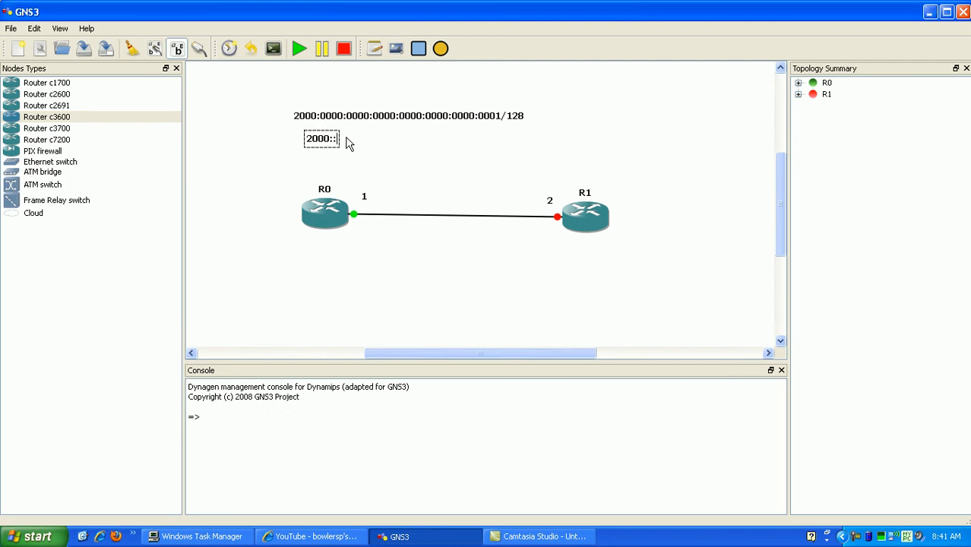
pyautogui.moveTo(332, 122)
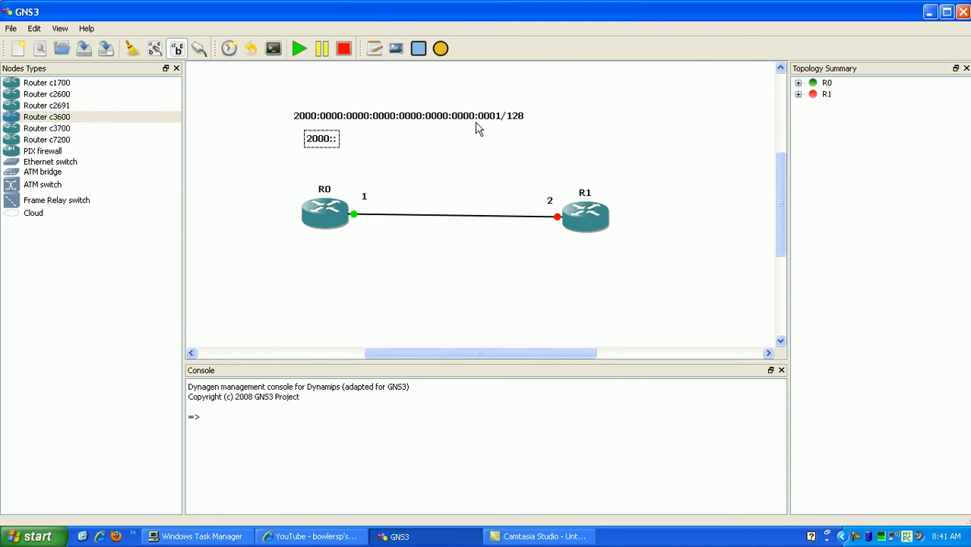
pyautogui.moveTo(383, 157)
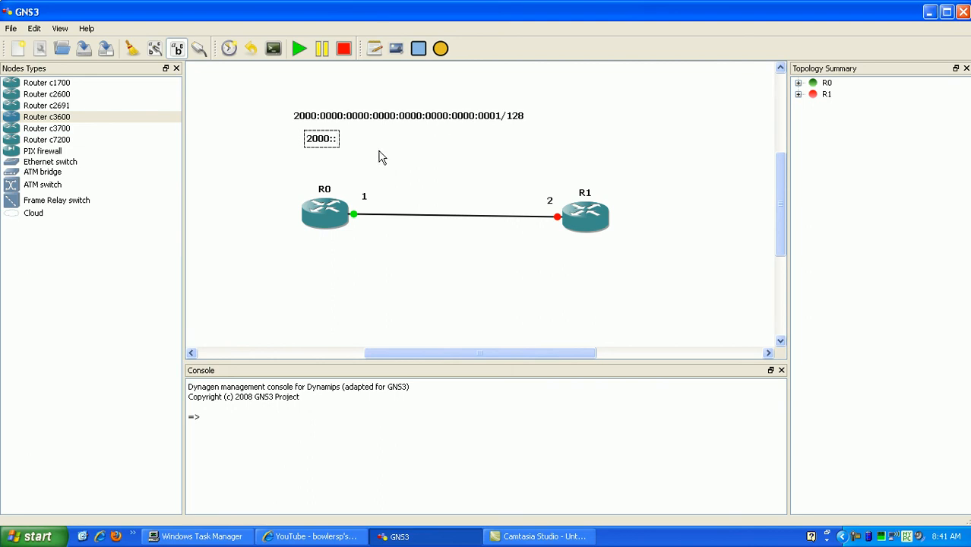
pyautogui.moveTo(331, 166)
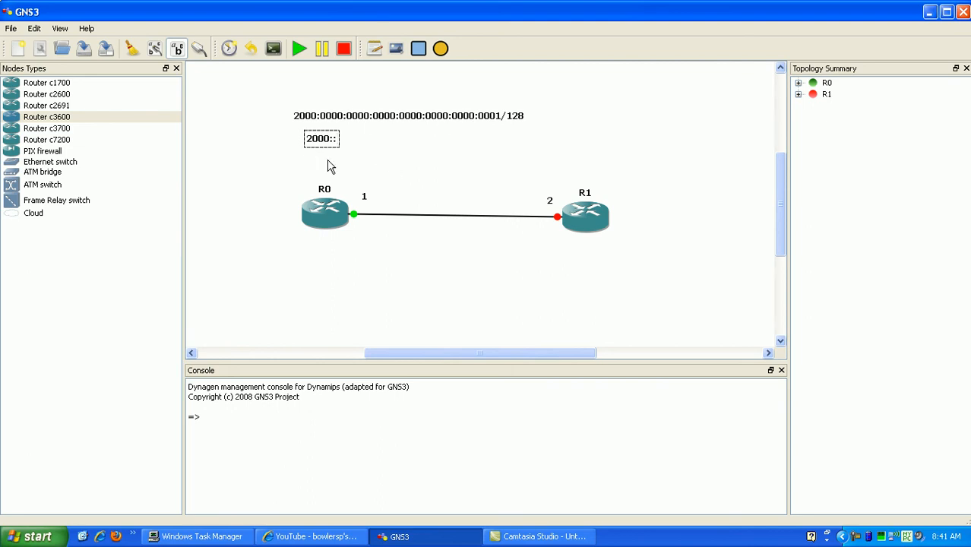
pyautogui.moveTo(383, 156)
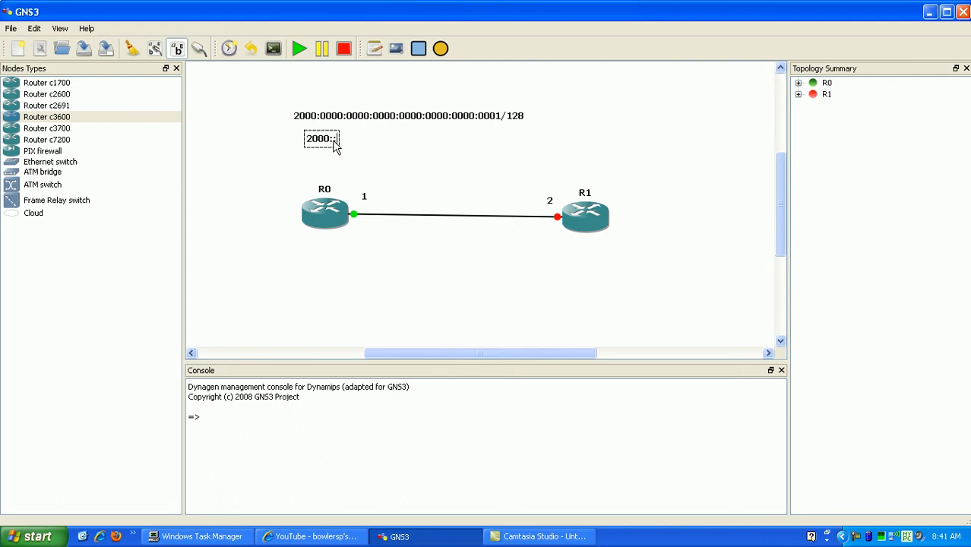
pyautogui.moveTo(347, 160)
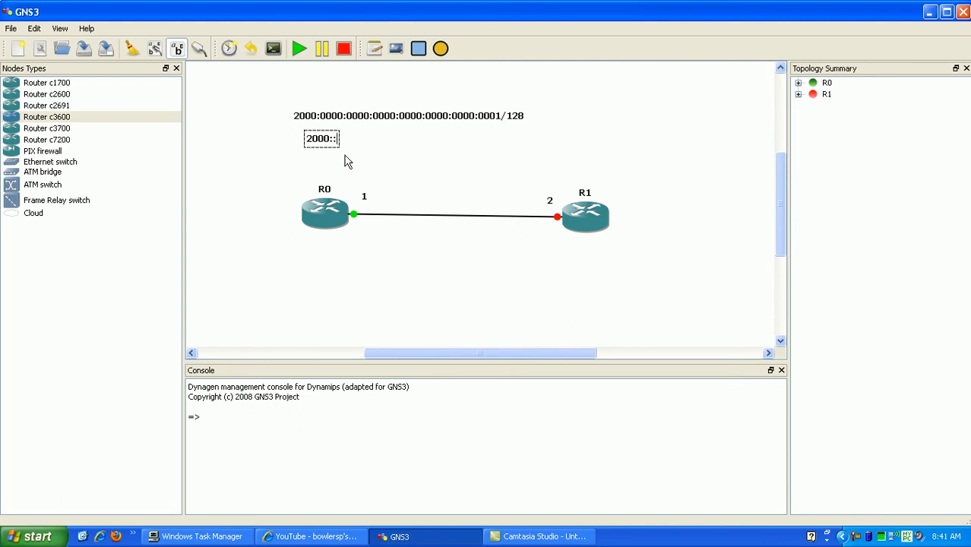
pyautogui.write('1')
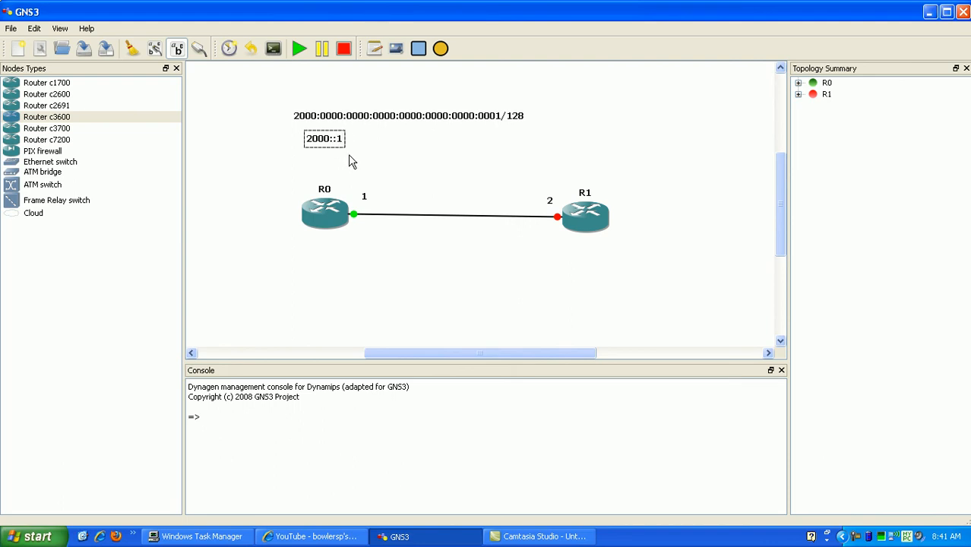
pyautogui.press('BackSpace')
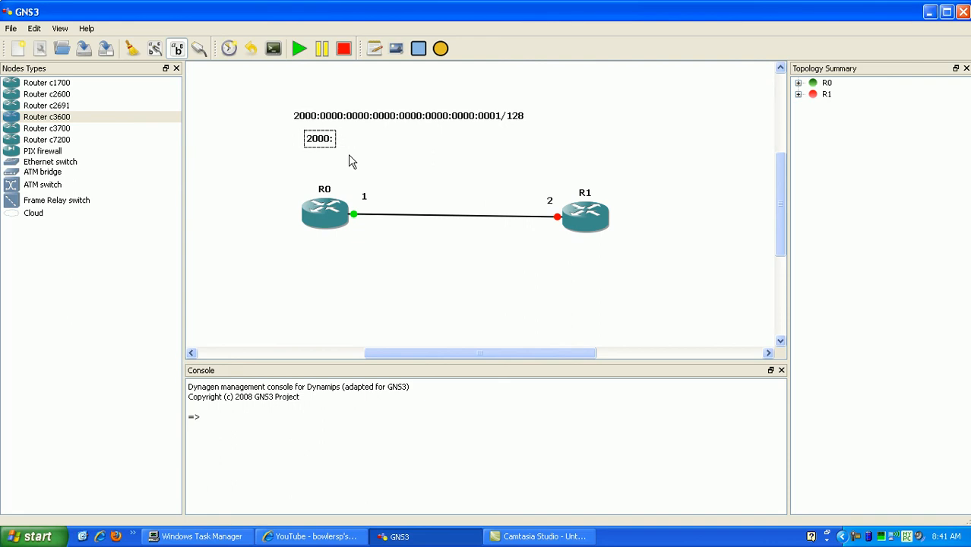
pyautogui.write(':0001/')
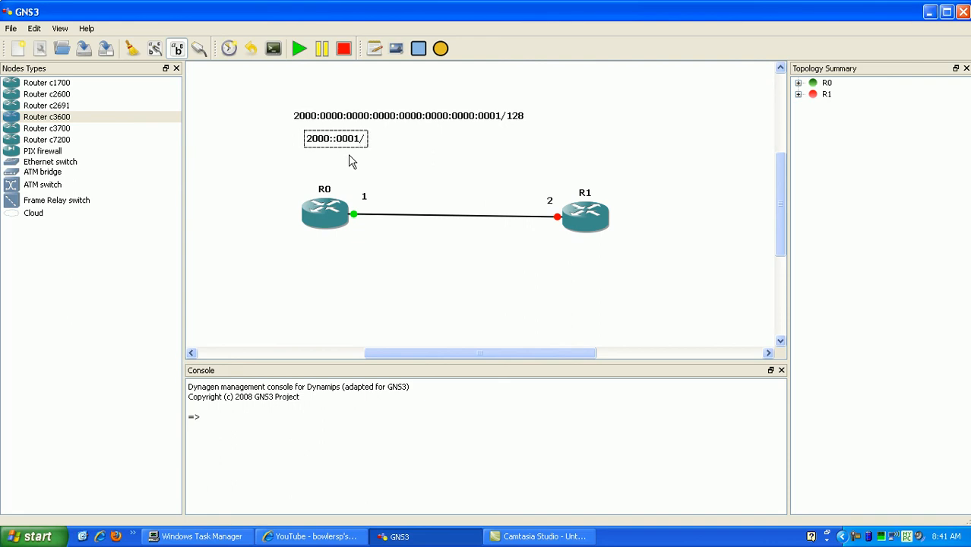
pyautogui.write('28')
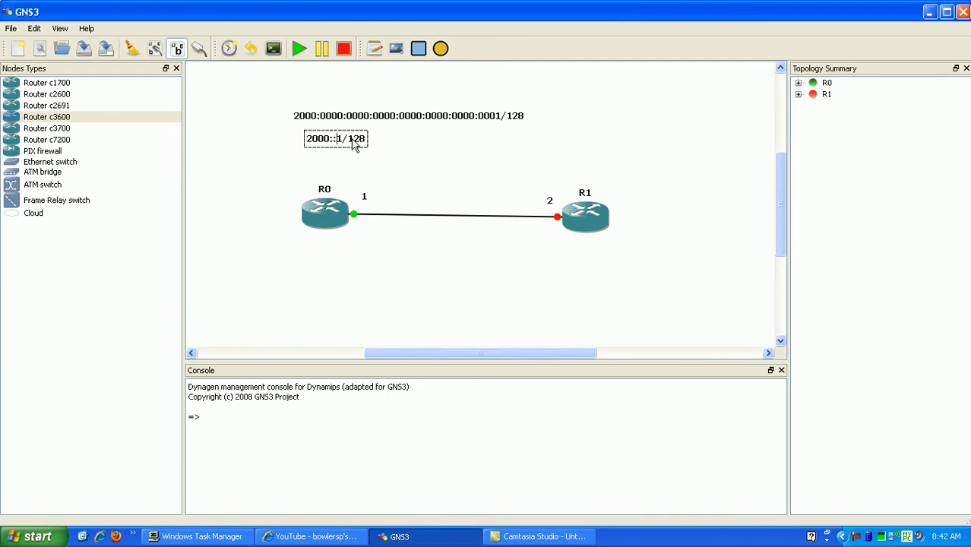
pyautogui.moveTo(357, 152)
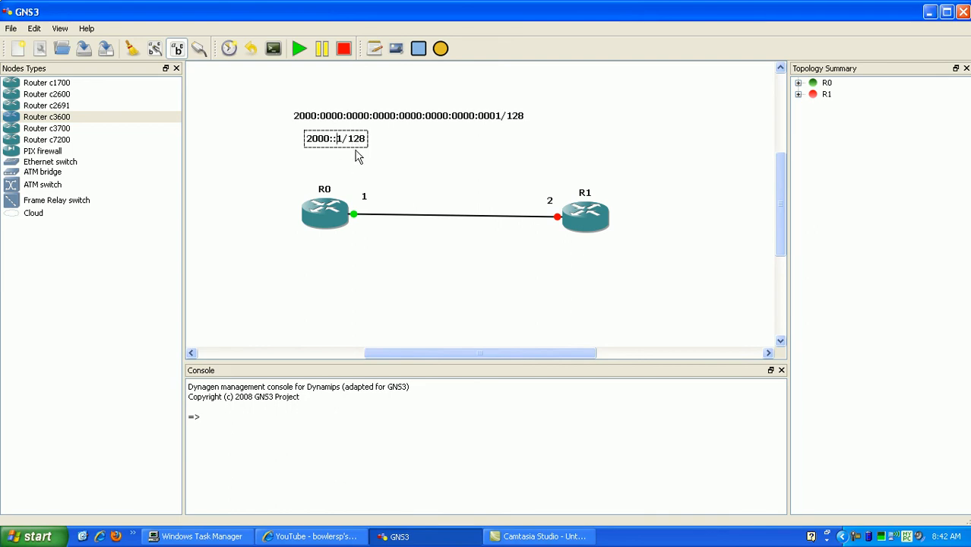
pyautogui.moveTo(334, 150)
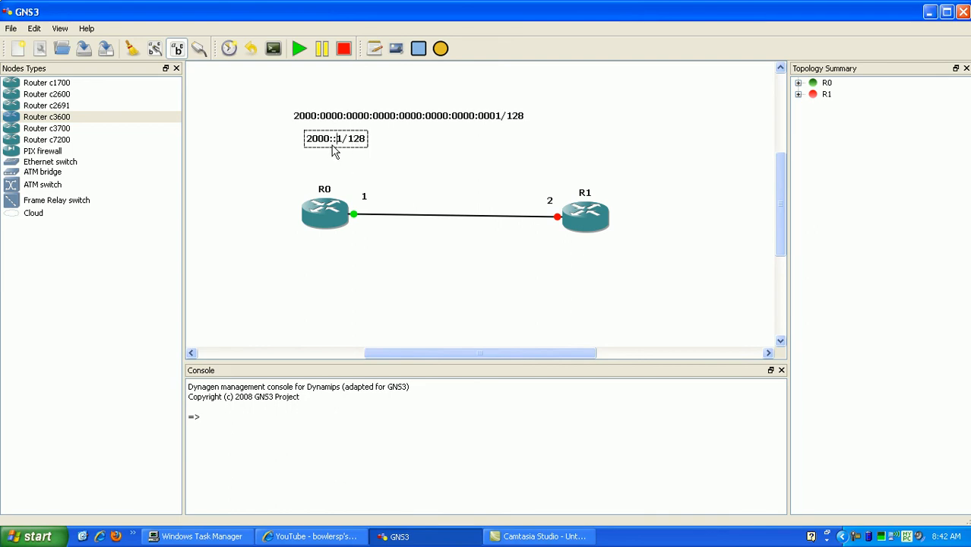
pyautogui.moveTo(426, 175)
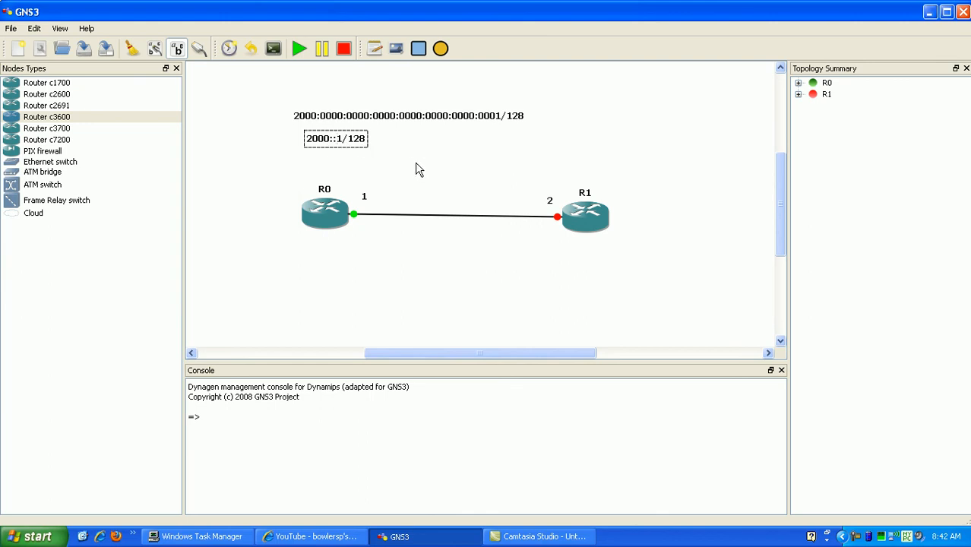
pyautogui.moveTo(402, 161)
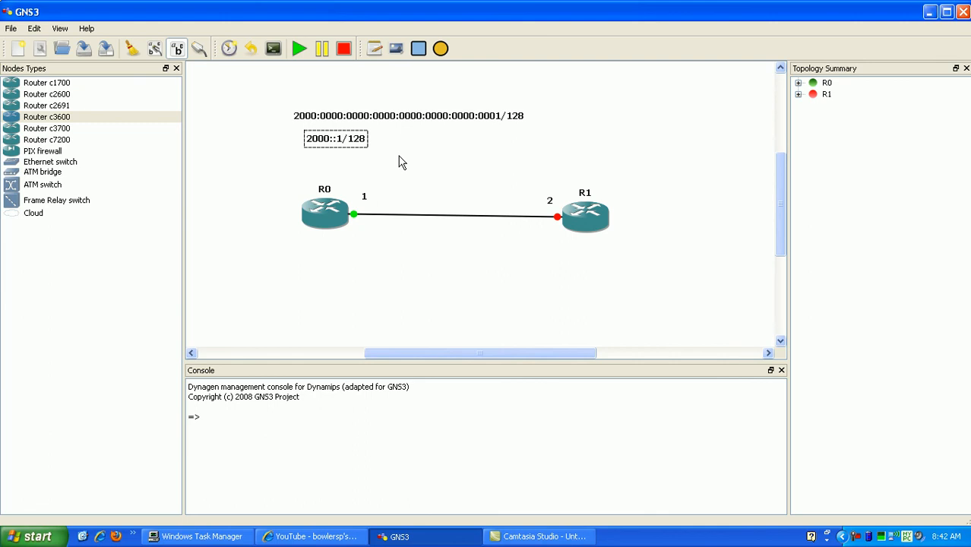
pyautogui.moveTo(311, 149)
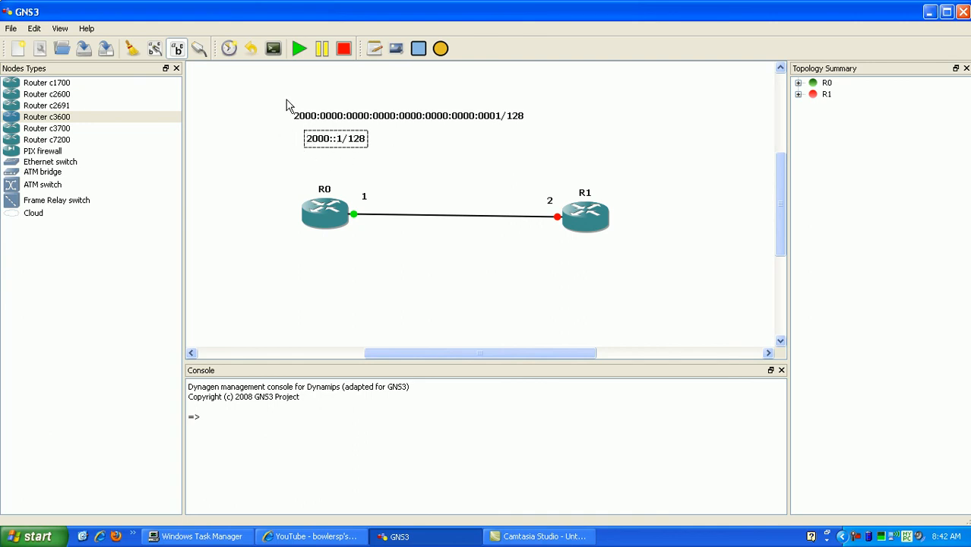
pyautogui.moveTo(332, 149)
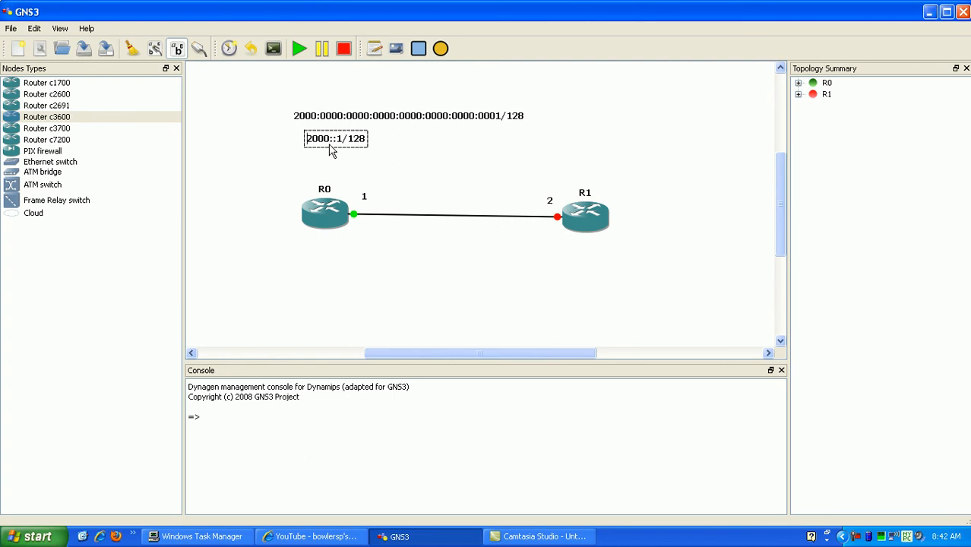
pyautogui.moveTo(316, 152)
pyautogui.write('3')
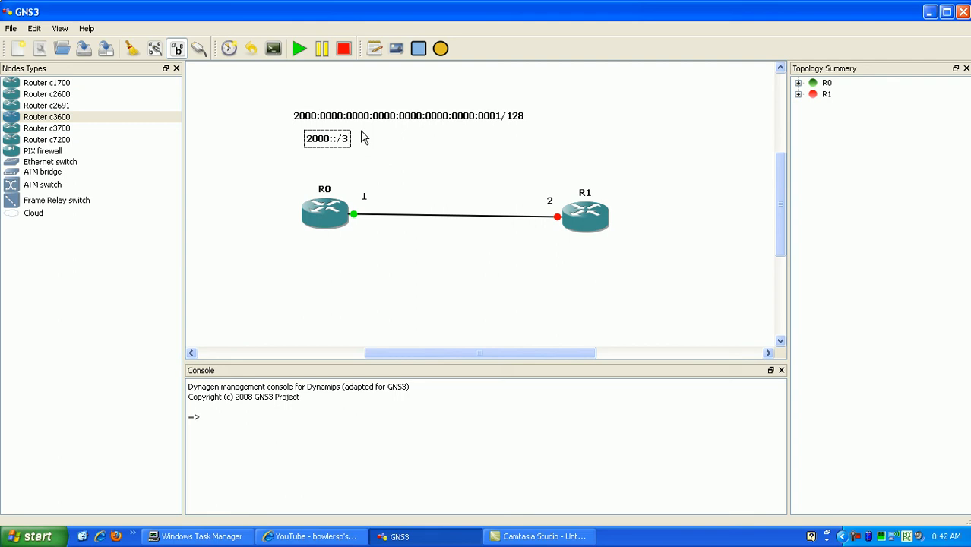
pyautogui.moveTo(261, 104)
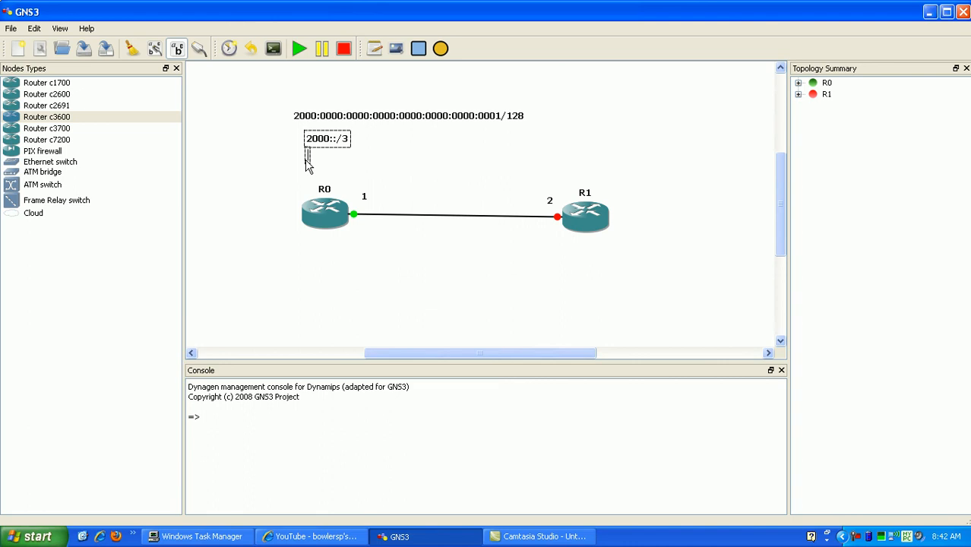
pyautogui.moveTo(313, 169)
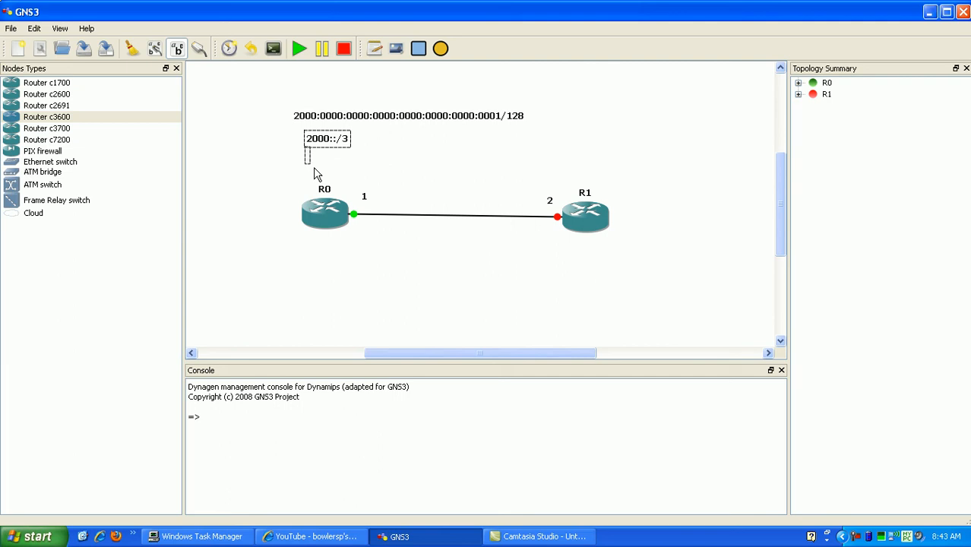
pyautogui.moveTo(289, 157)
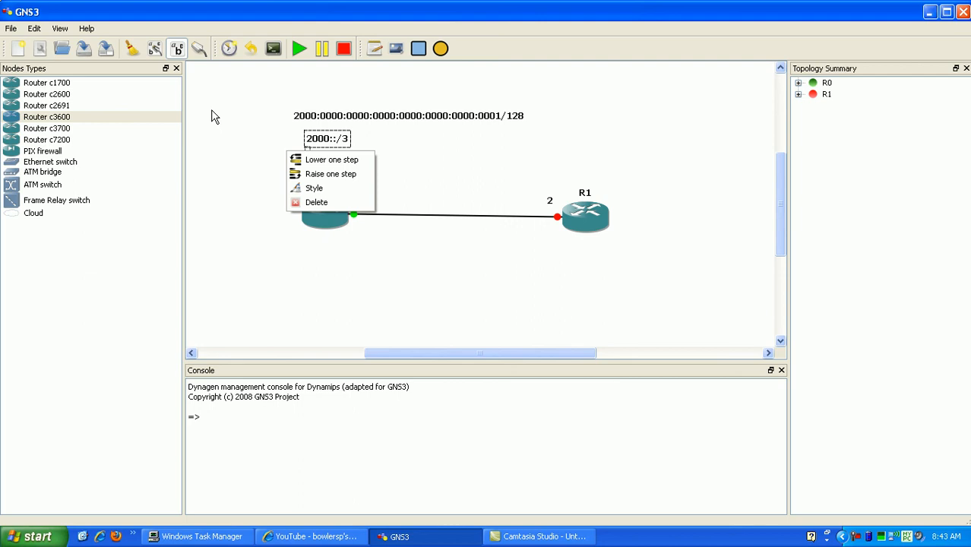
pyautogui.moveTo(246, 135)
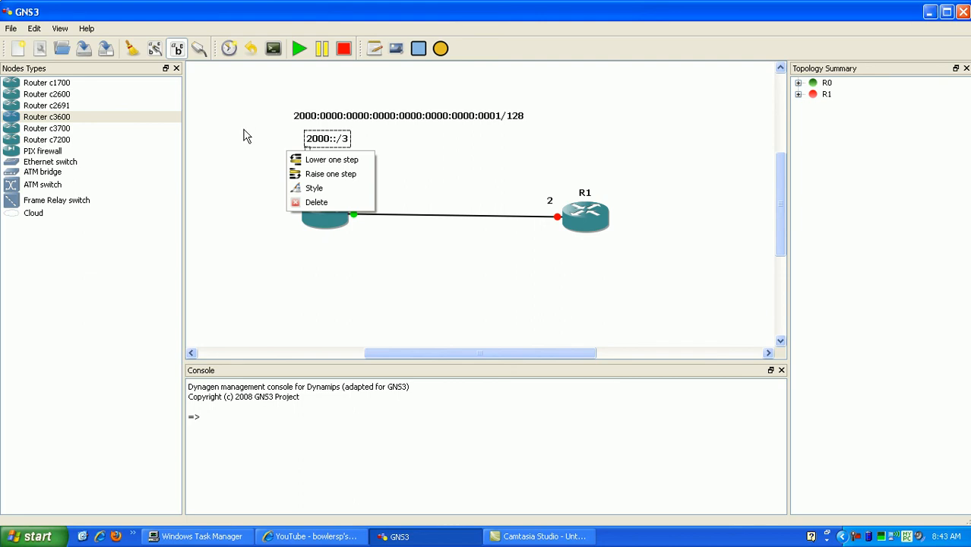
pyautogui.moveTo(234, 135)
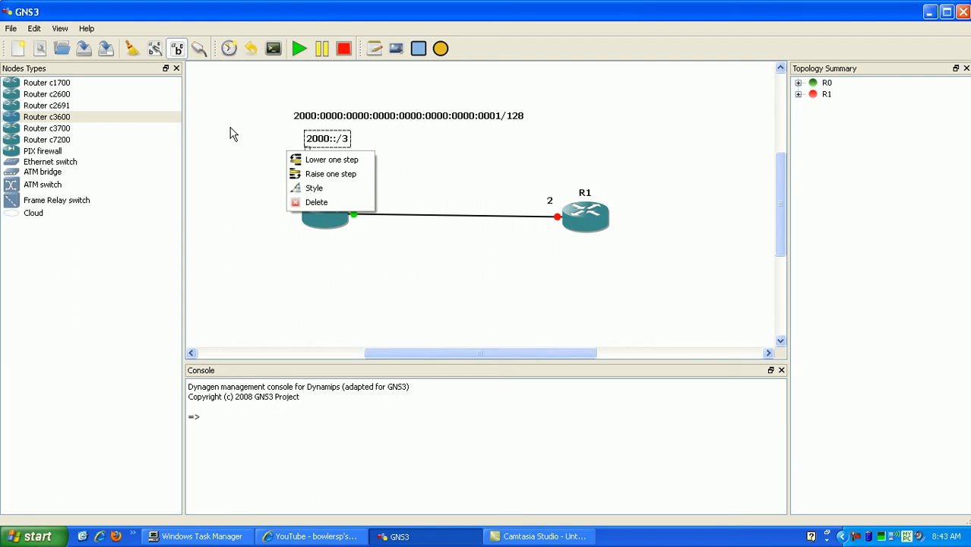
pyautogui.moveTo(413, 161)
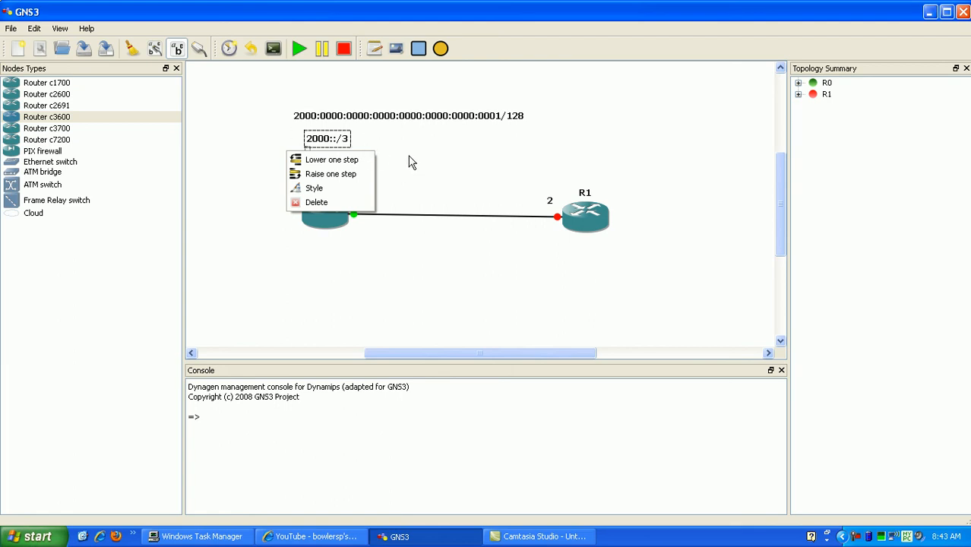
pyautogui.moveTo(404, 149)
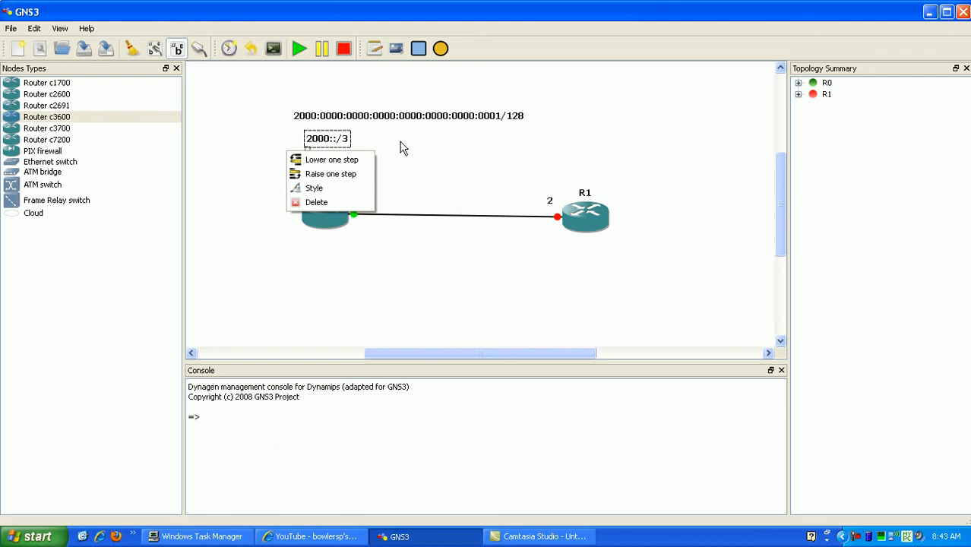
pyautogui.moveTo(376, 143)
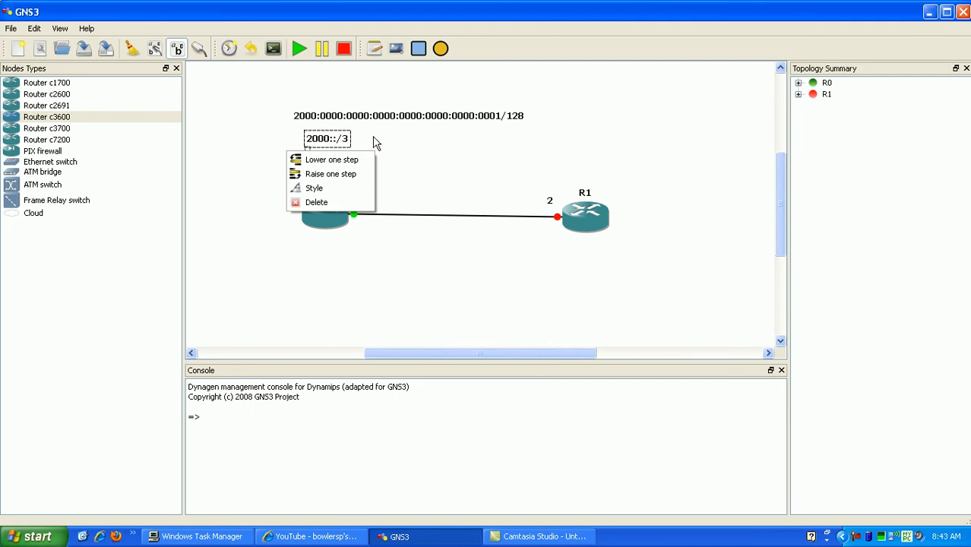
pyautogui.moveTo(383, 146)
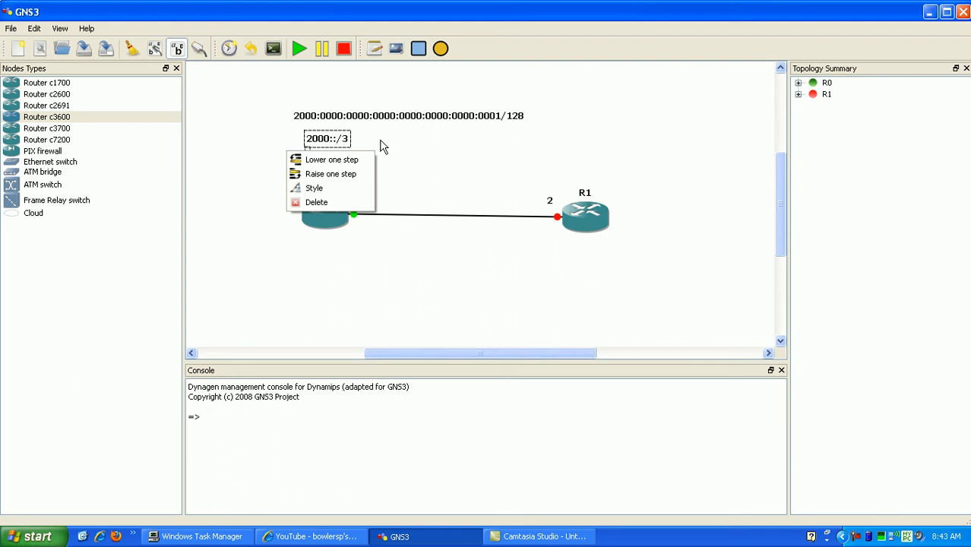
pyautogui.moveTo(365, 144)
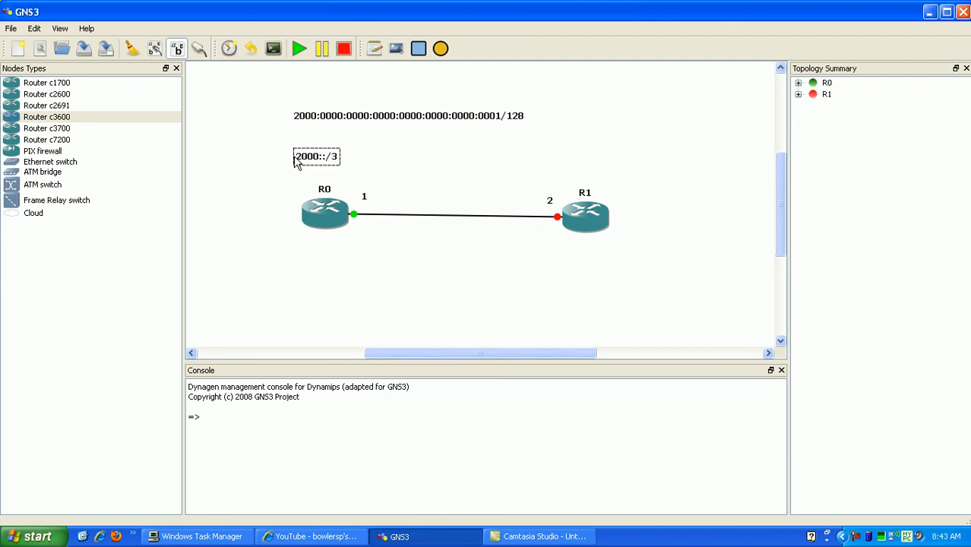
# Step: Nudge the 2000::/3 note right above R0 and start a new note beside it
pyautogui.moveTo(316, 155); pyautogui.dragTo(329, 152)
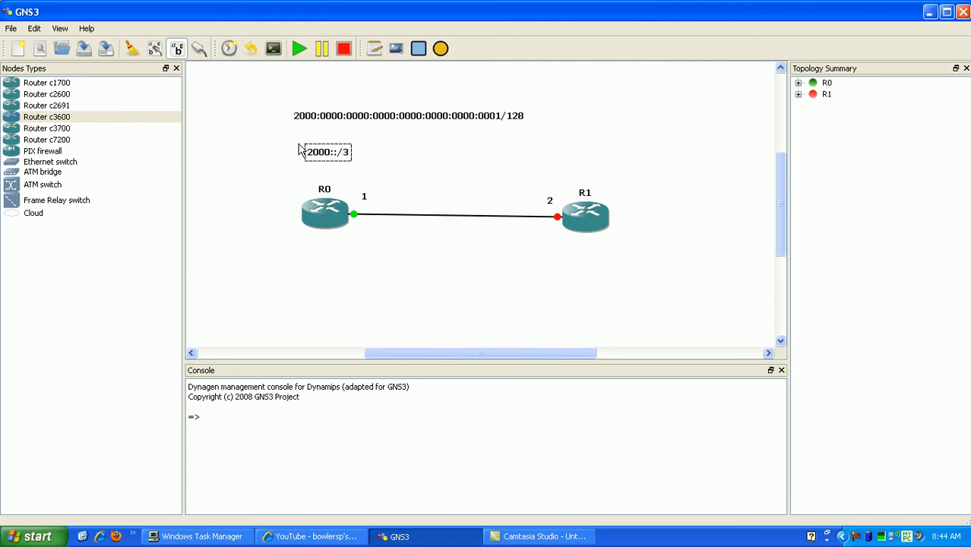
pyautogui.moveTo(298, 85)
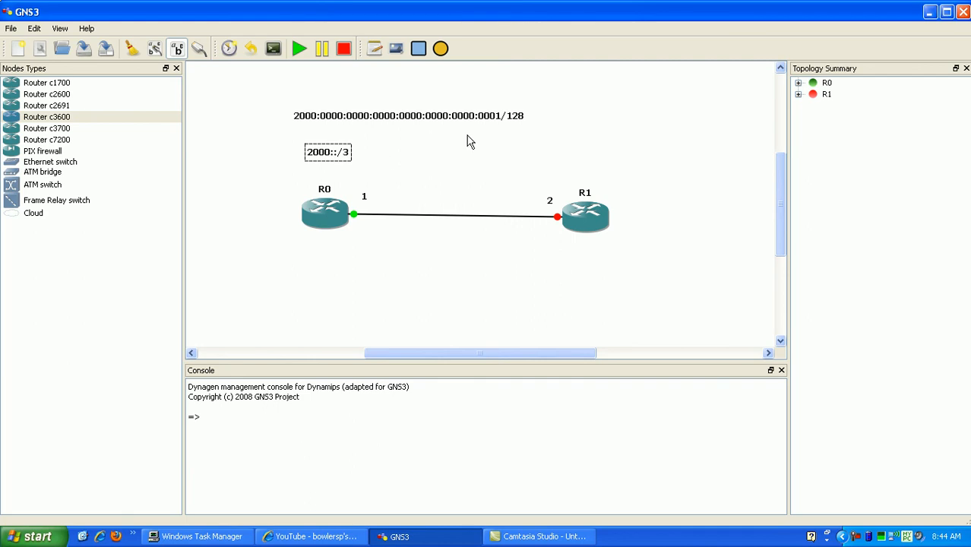
pyautogui.click(408, 116)
pyautogui.write('FE')
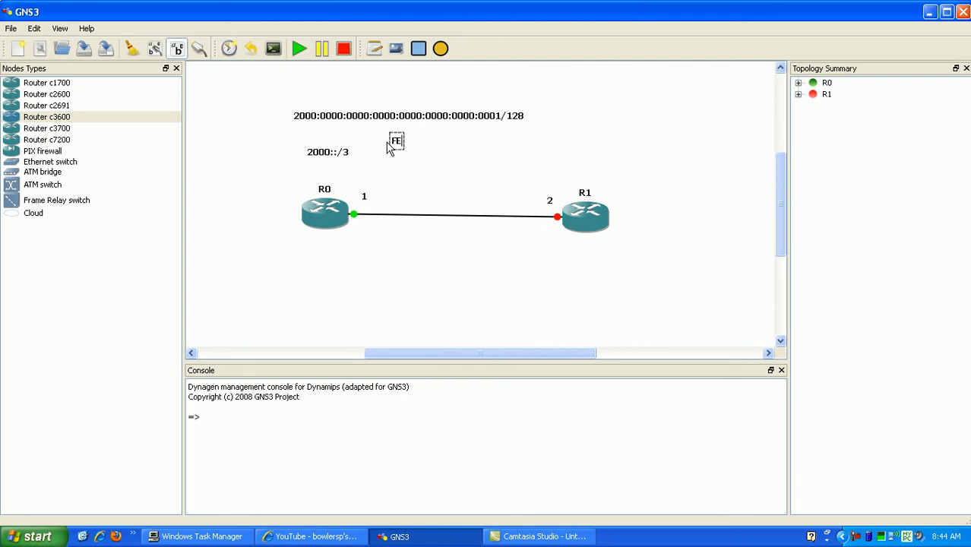
# Step: Fill the new note with FE80::/10 and finish editing it
pyautogui.write('80')
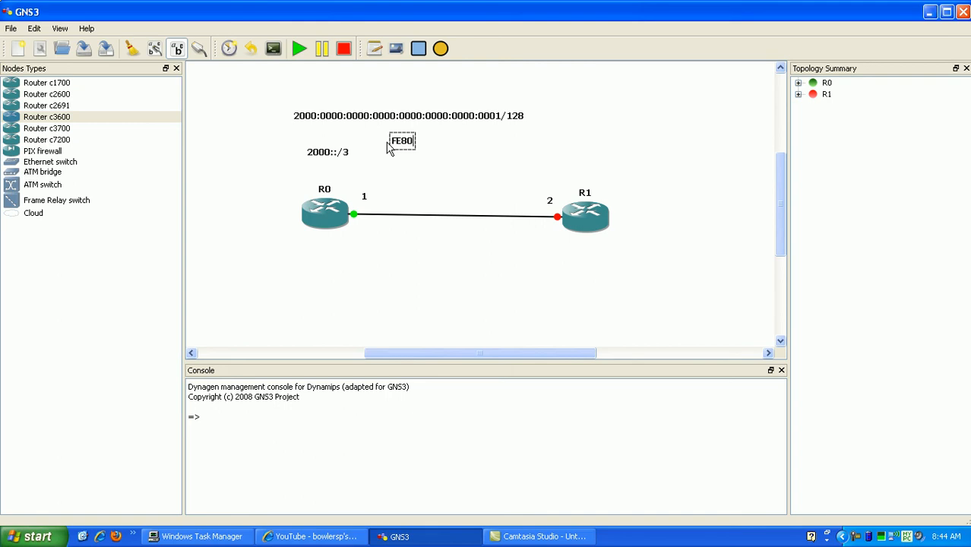
pyautogui.write('::/10')
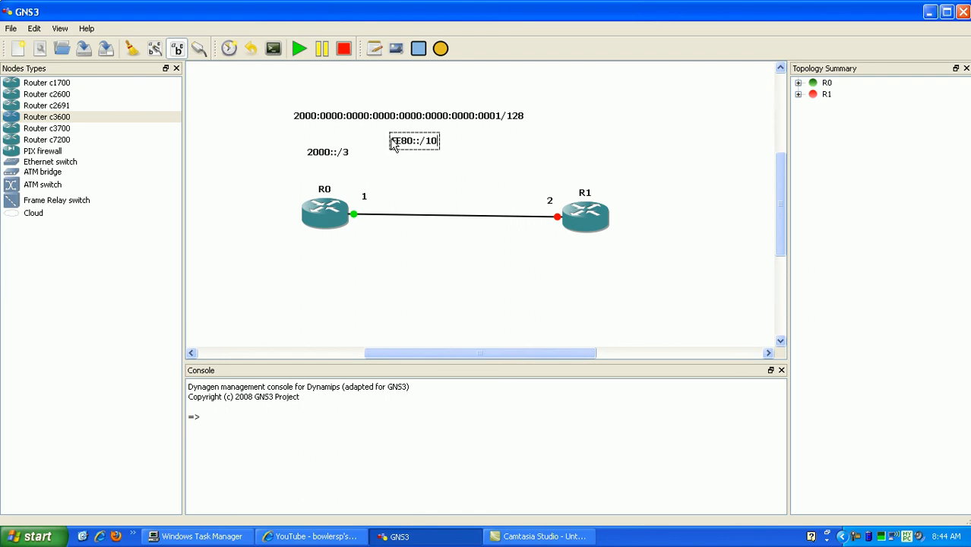
pyautogui.click(523, 265)
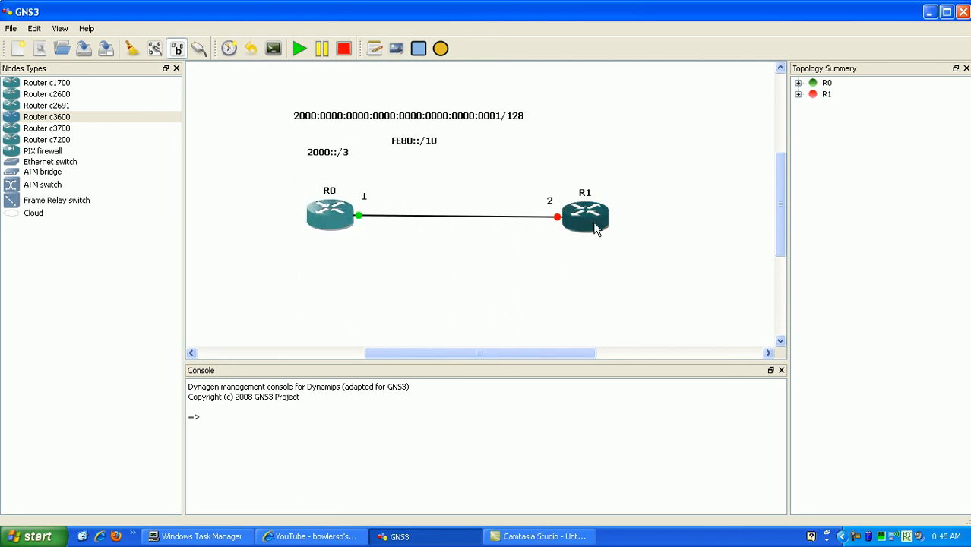
# Step: Start a console session to router R0 from its context menu
pyautogui.rightClick(585, 216)
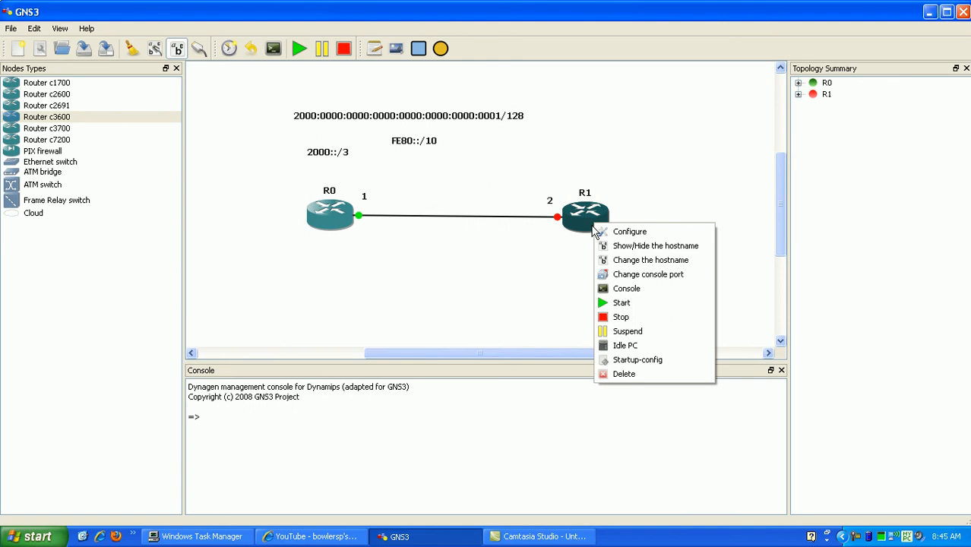
pyautogui.click(372, 258)
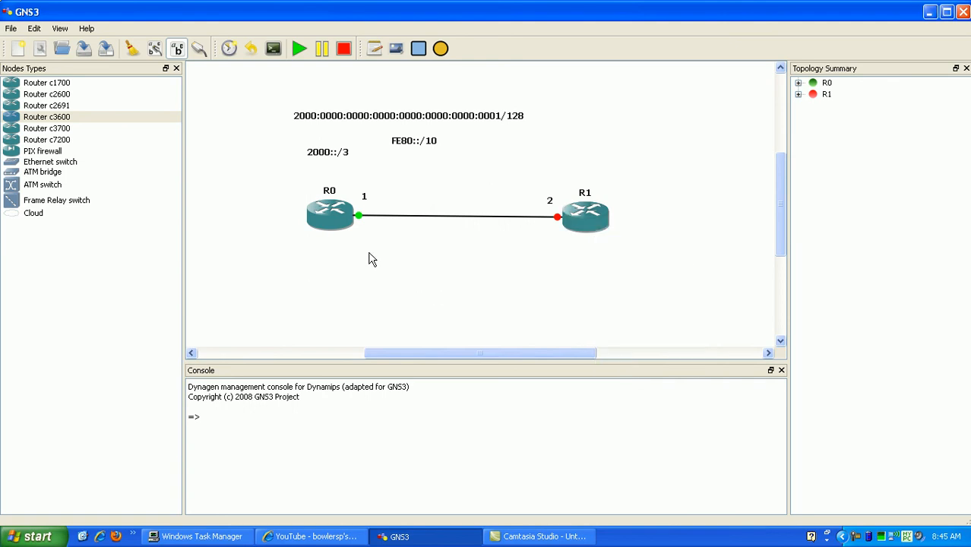
pyautogui.rightClick(329, 216)
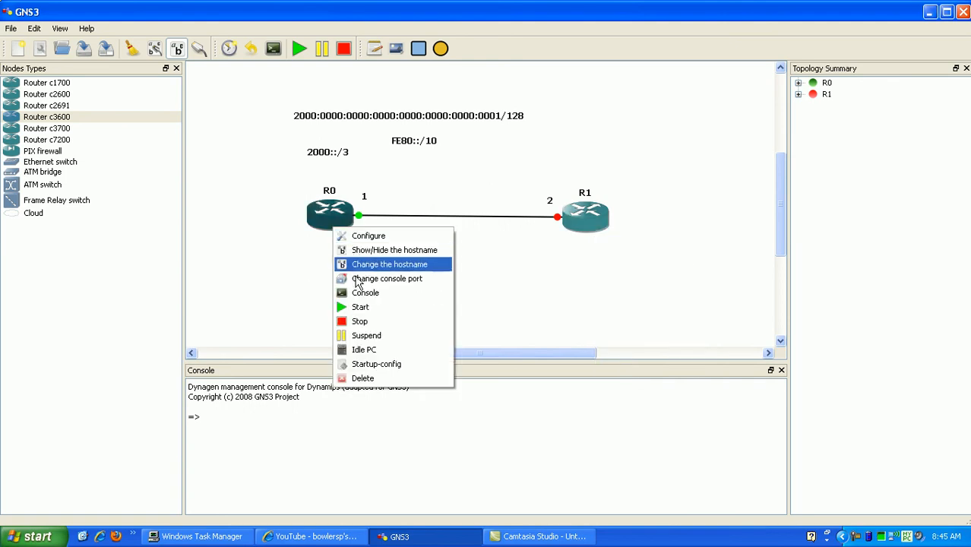
pyautogui.click(365, 292)
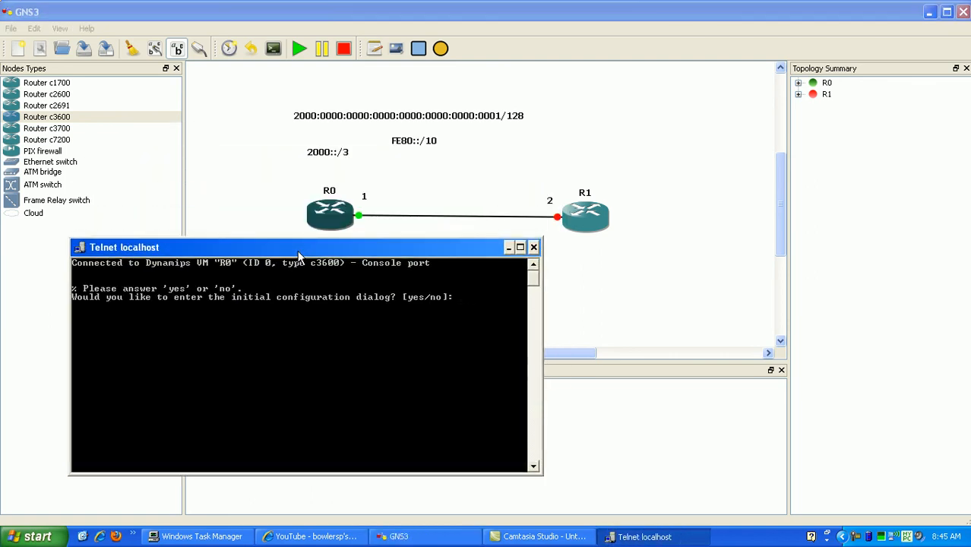
# Step: Answer no to R0's initial configuration dialog and reach the command prompt
pyautogui.write('no')
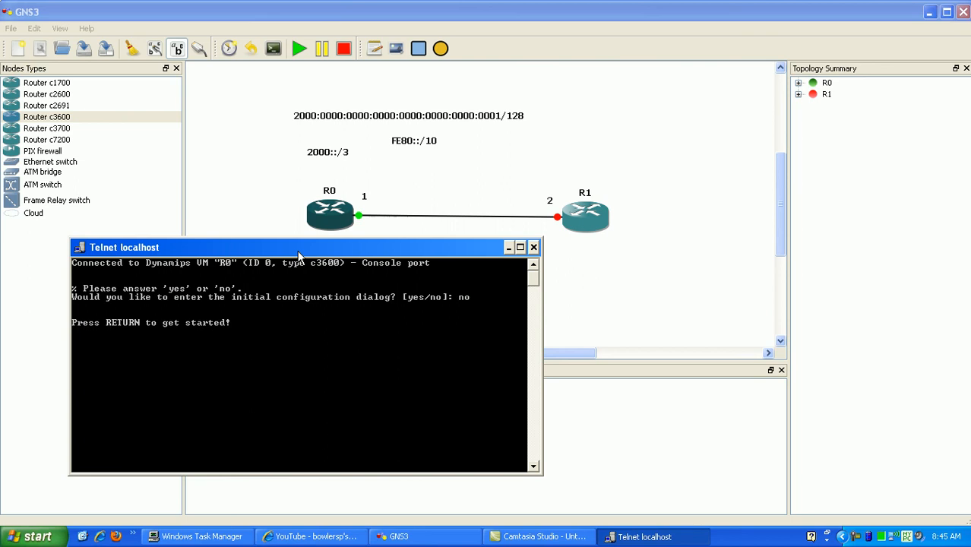
pyautogui.press('enter')
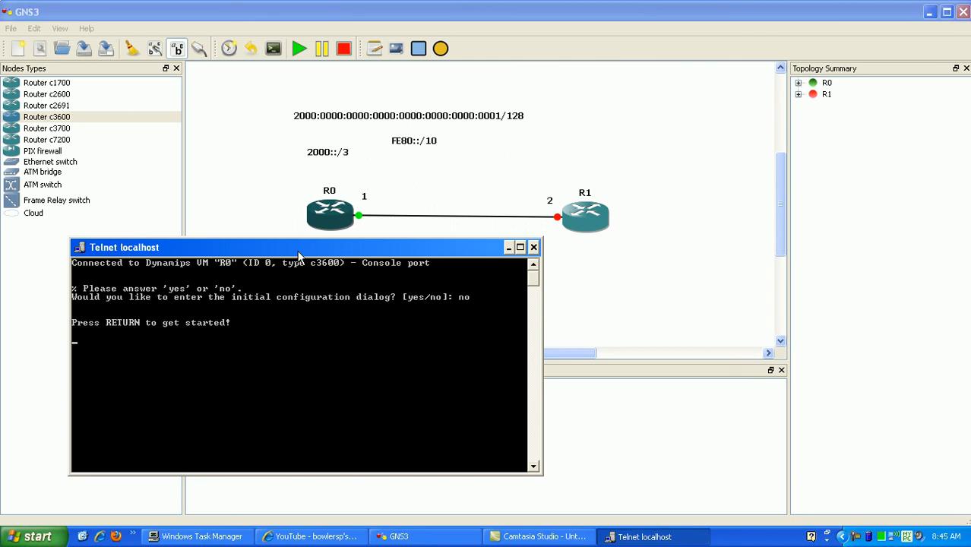
pyautogui.press('Return')
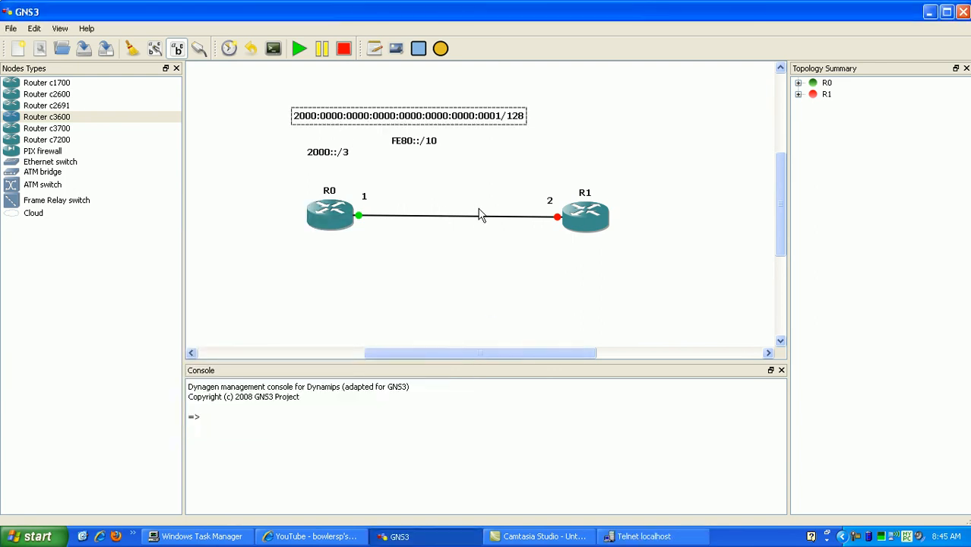
# Step: Restore R0's Telnet console window to the front from the taskbar
pyautogui.click(645, 537)
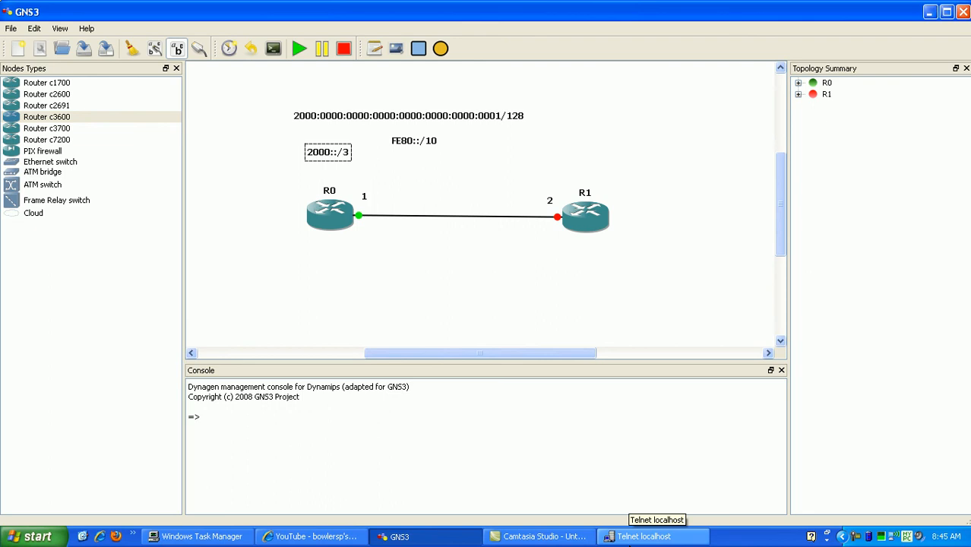
pyautogui.click(653, 535)
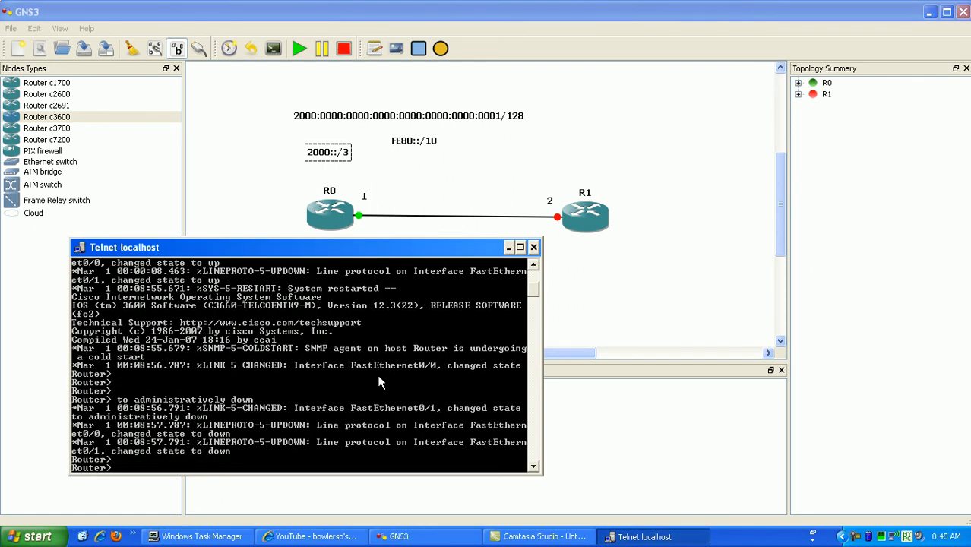